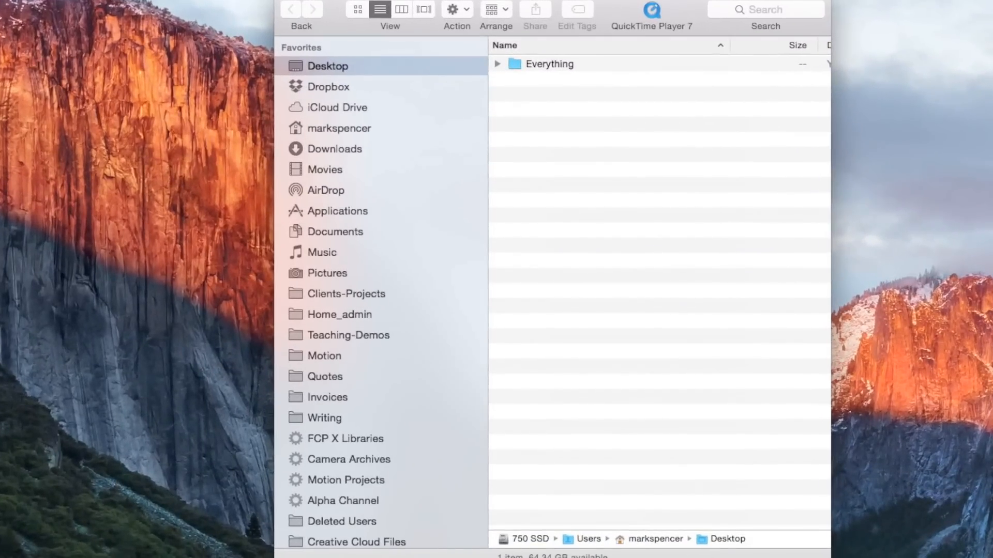
mouse_move(986, 168)
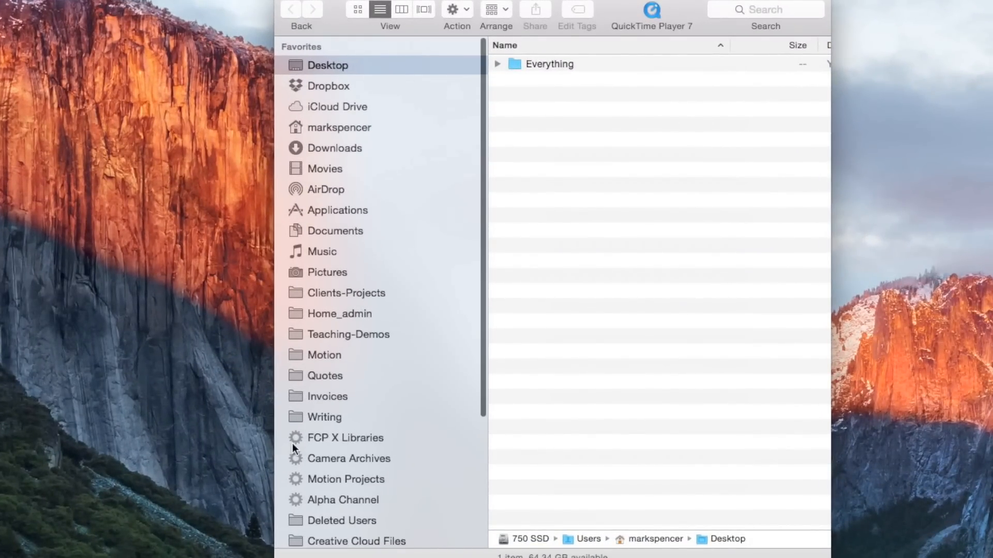
mouse_move(406, 499)
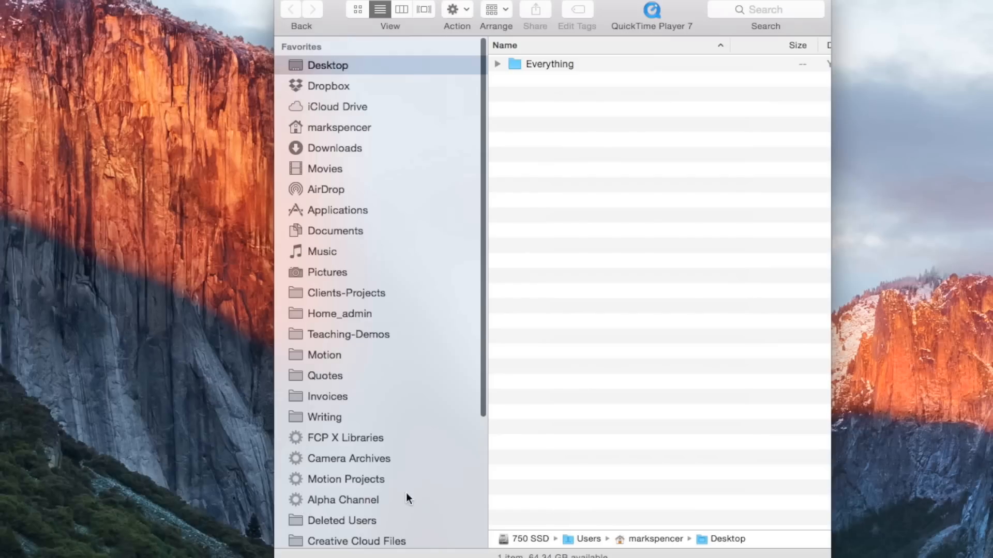
Open the FCP X Libraries smart folder and hide its search criteria.
click(346, 438)
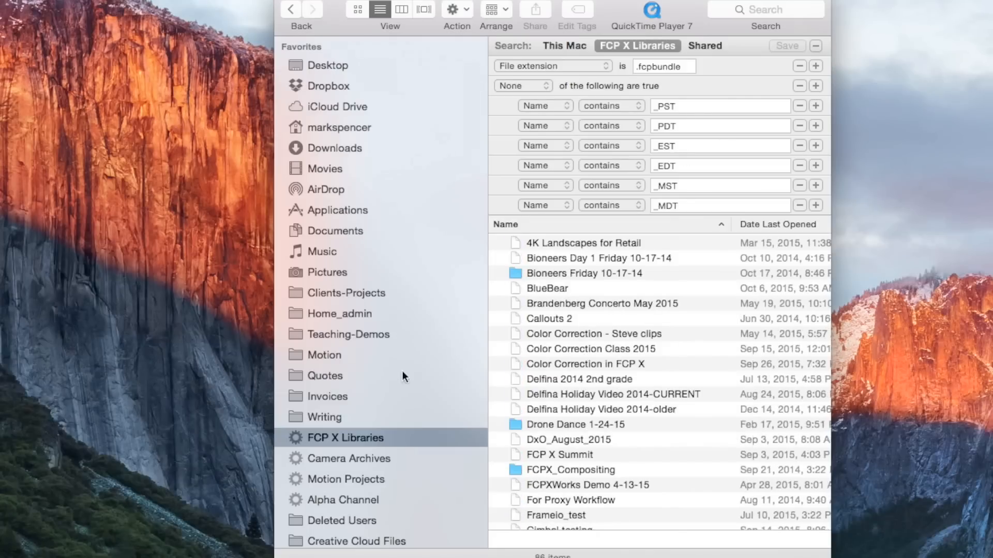
right_click(346, 438)
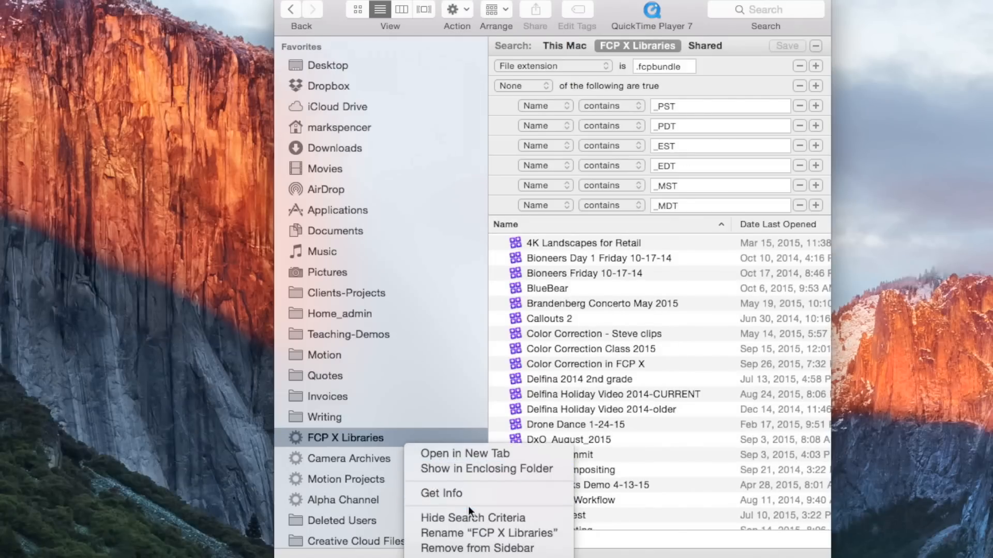
click(472, 519)
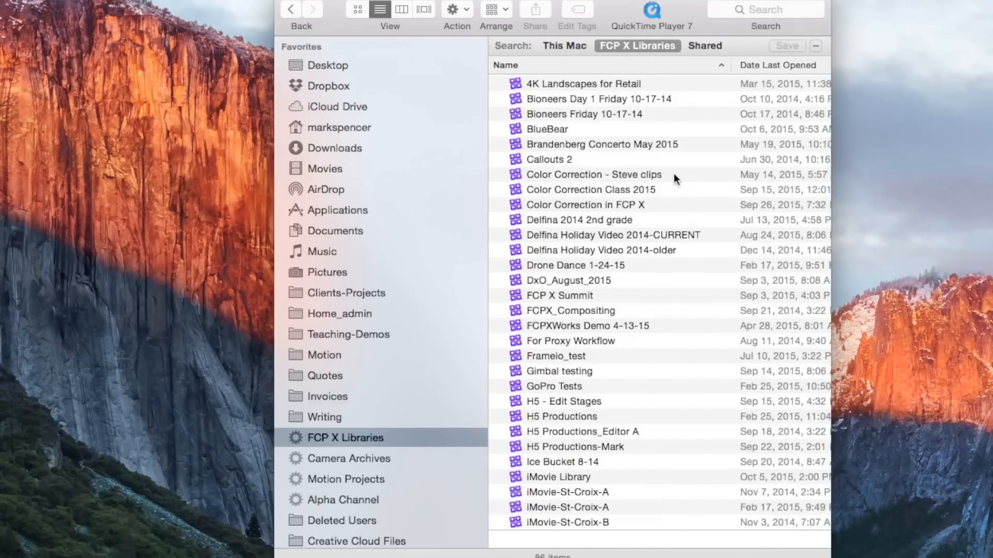
mouse_move(335, 443)
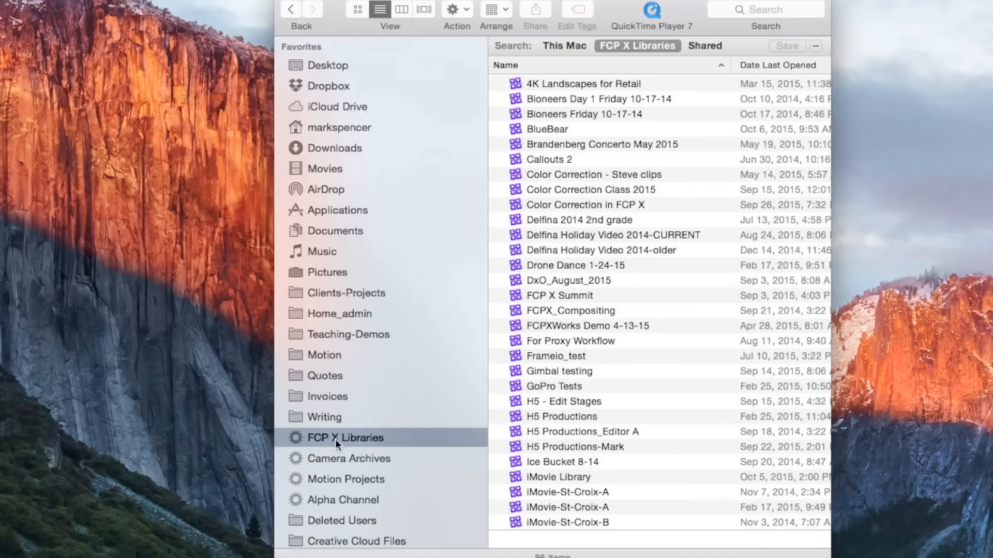
mouse_move(613, 270)
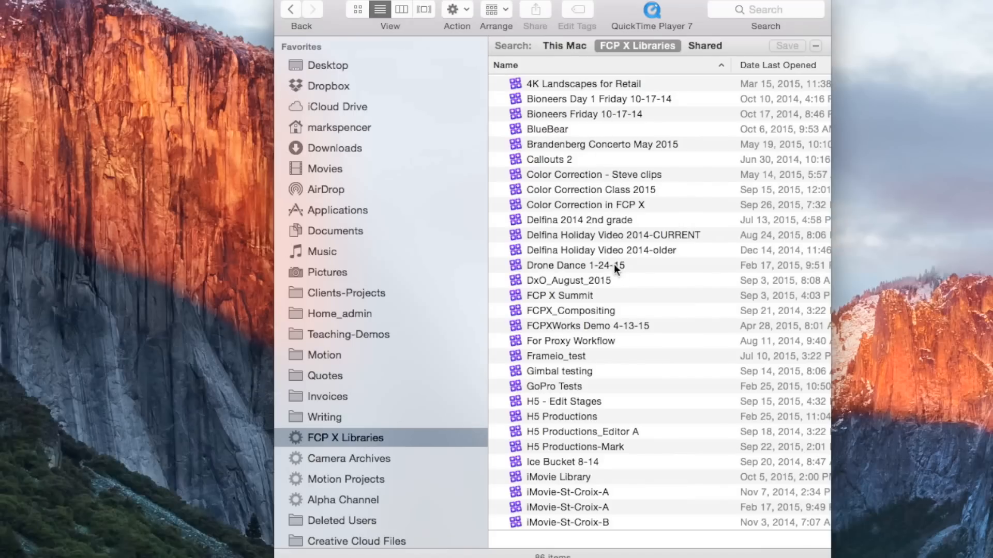
mouse_move(652, 309)
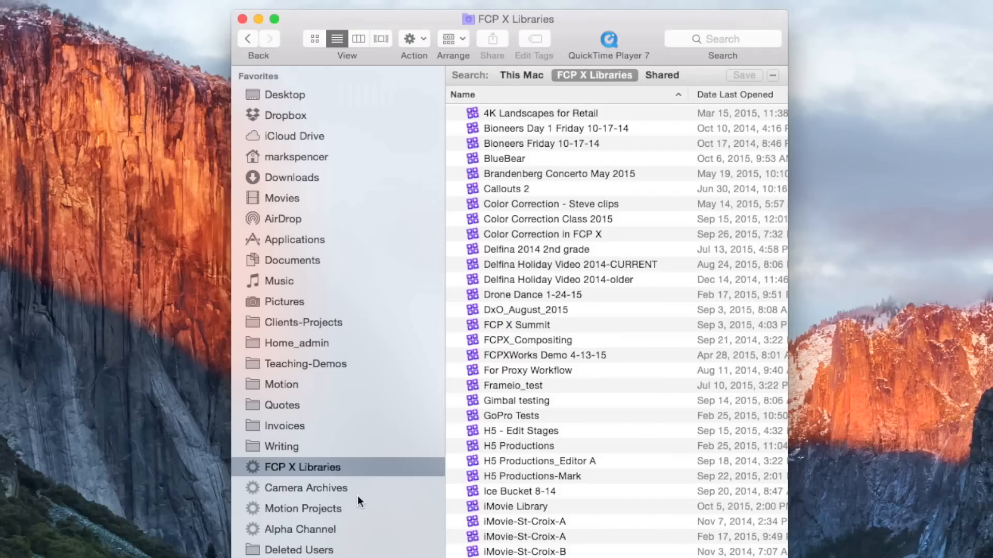
Browse the Camera Archives, Motion Projects and Alpha Channel smart folders' results in turn.
click(307, 488)
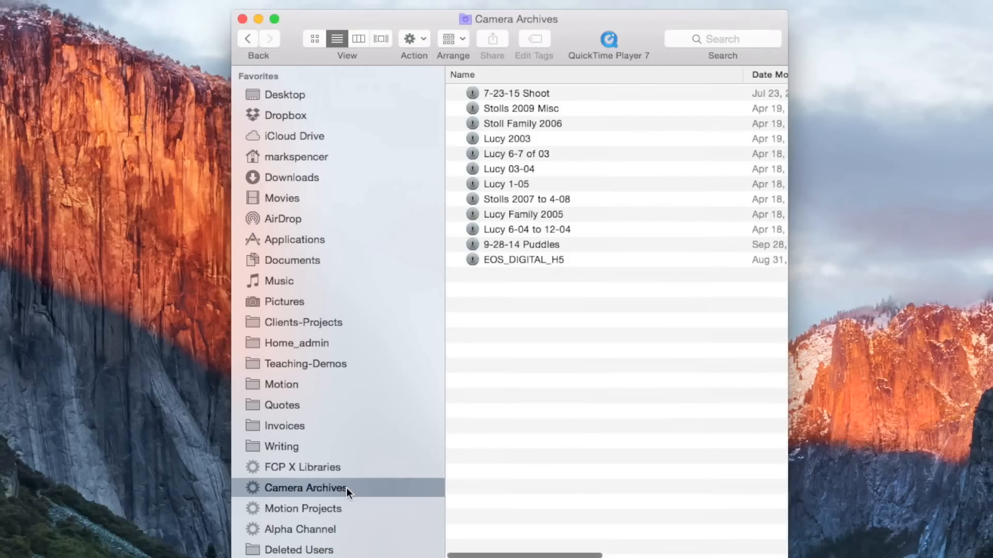
mouse_move(607, 239)
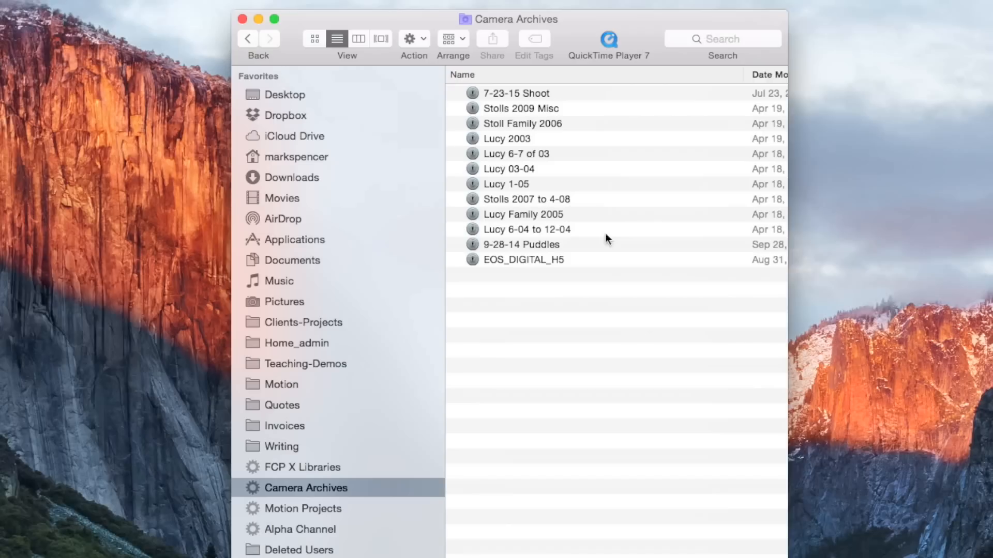
click(304, 508)
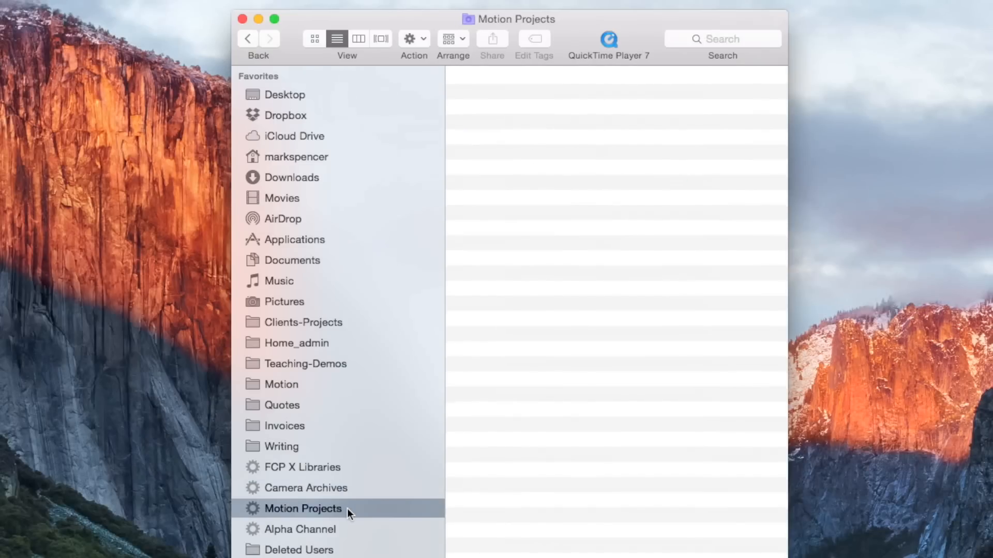
click(303, 509)
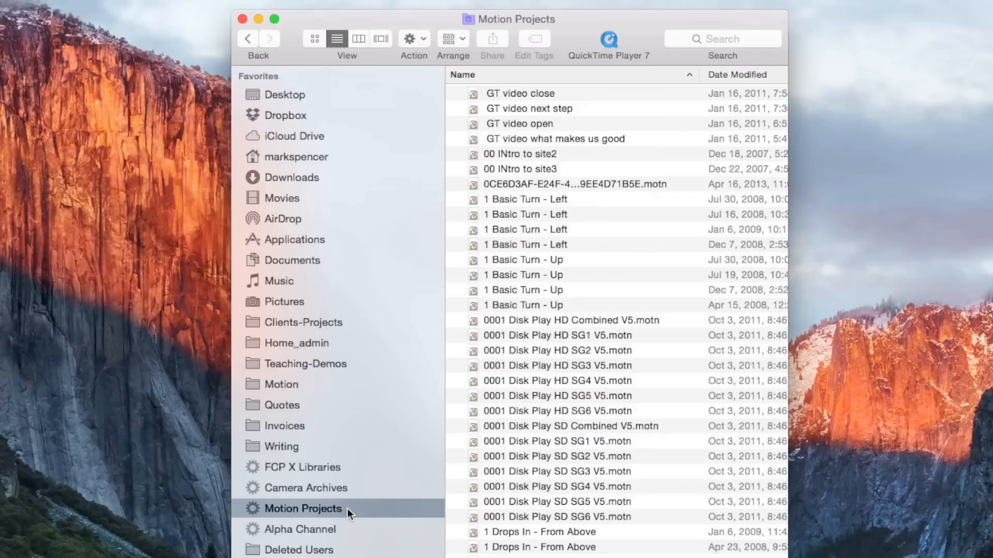
mouse_move(752, 81)
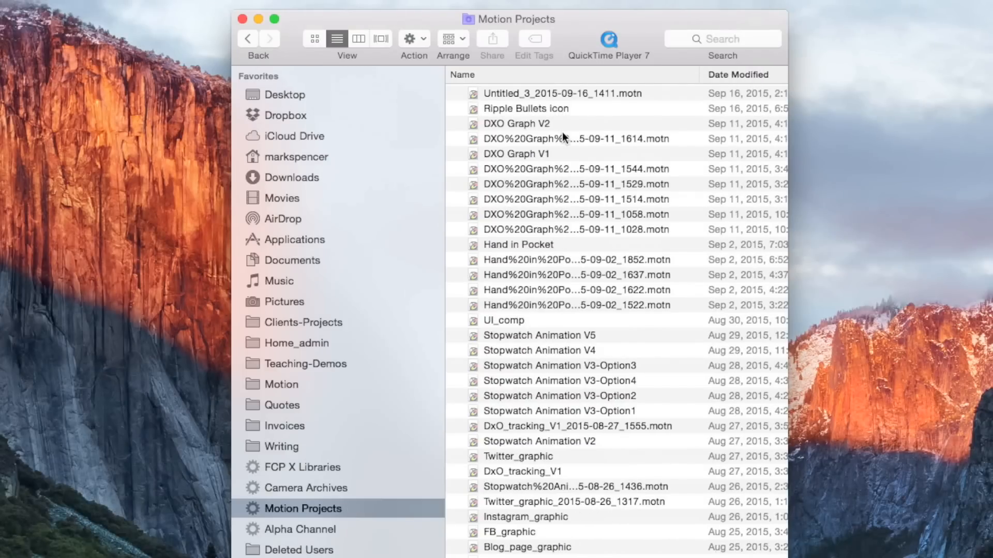
click(301, 529)
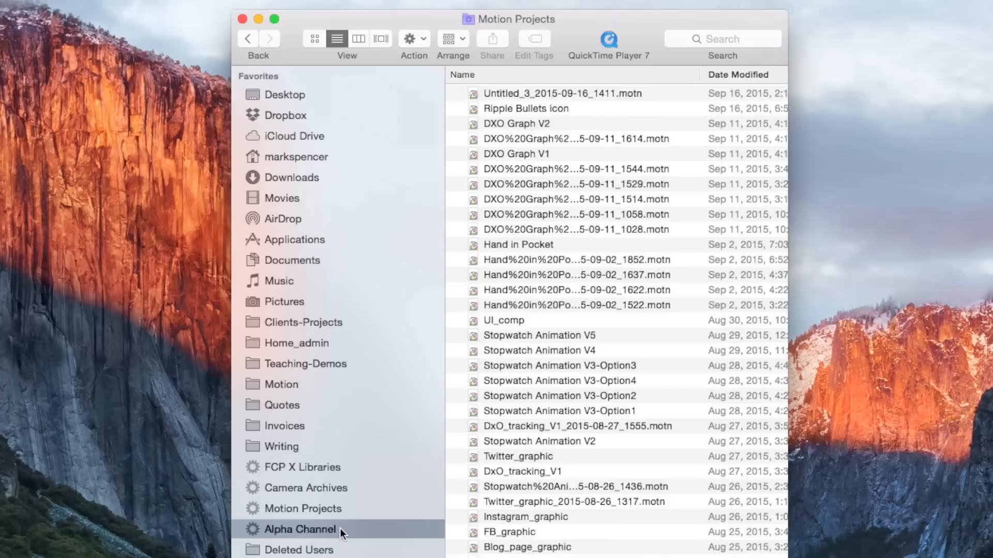
click(300, 529)
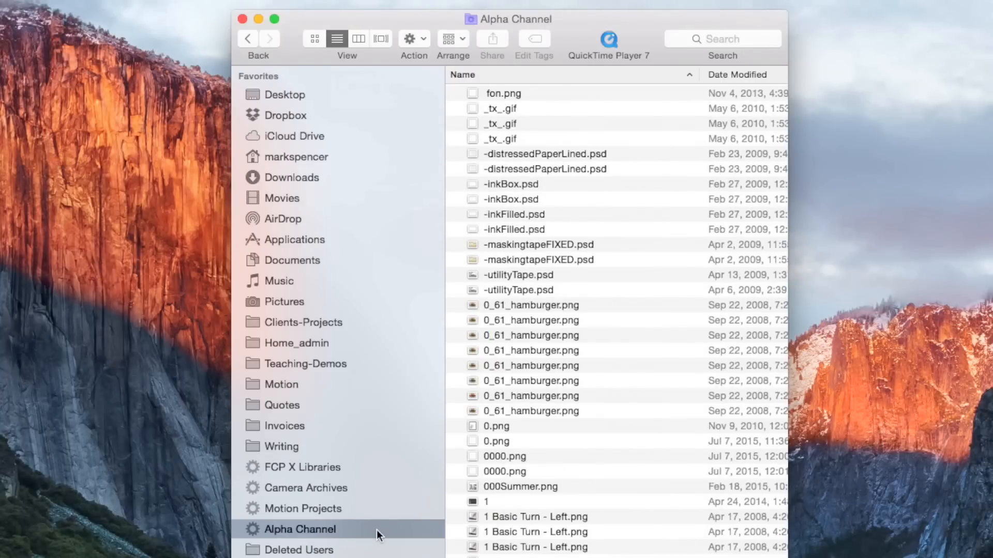
mouse_move(744, 82)
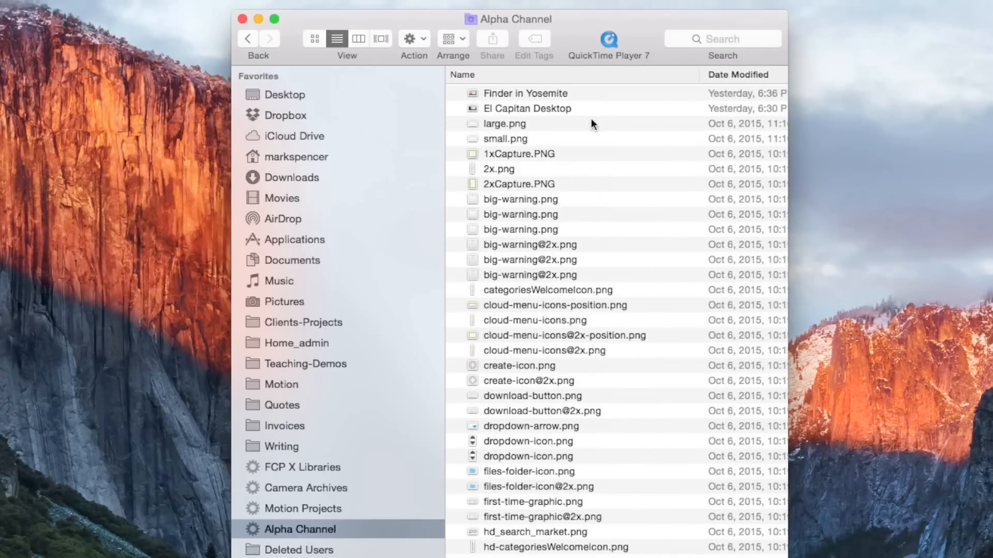
click(303, 468)
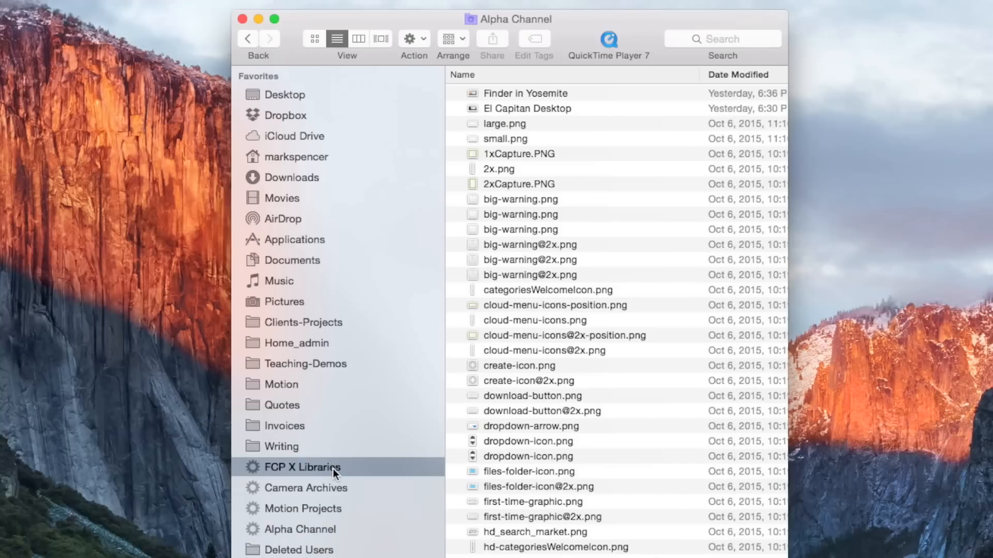
Return to FCP X Libraries and show its .fcpbundle and excluded-name search rules.
click(303, 468)
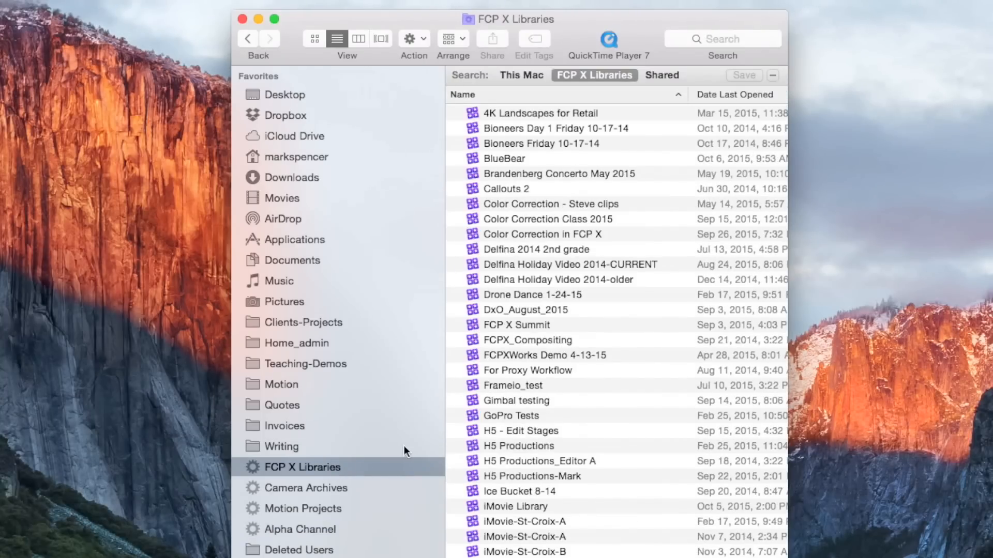
mouse_move(578, 213)
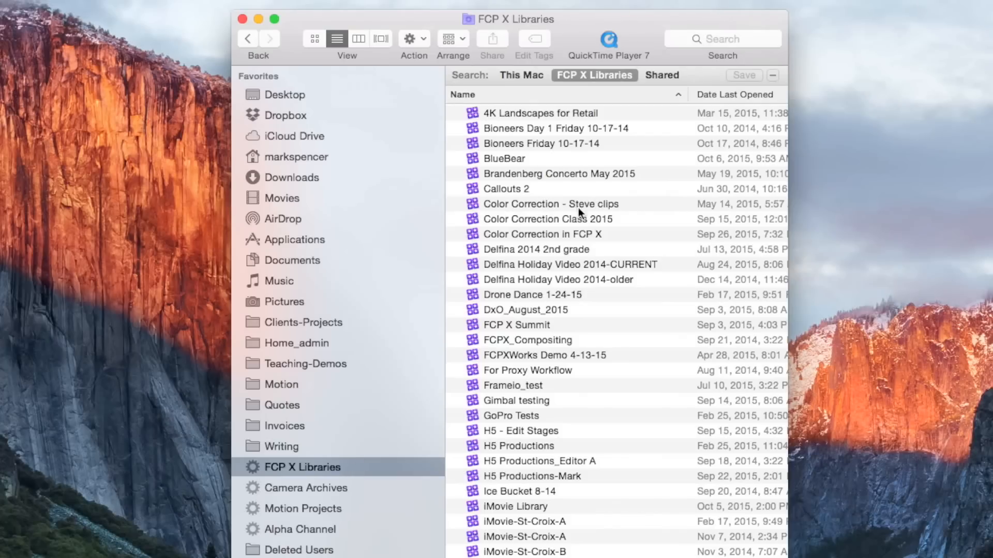
mouse_move(332, 474)
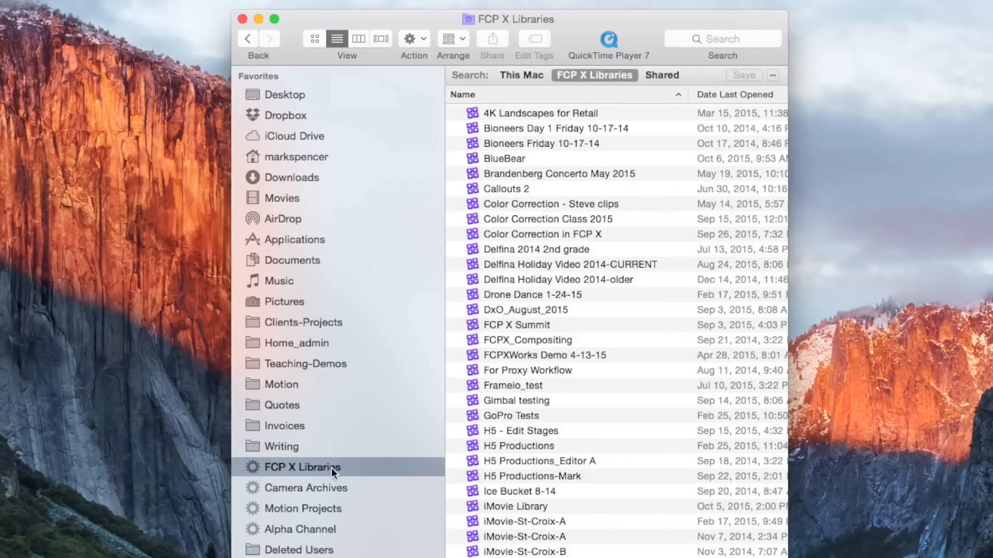
right_click(303, 467)
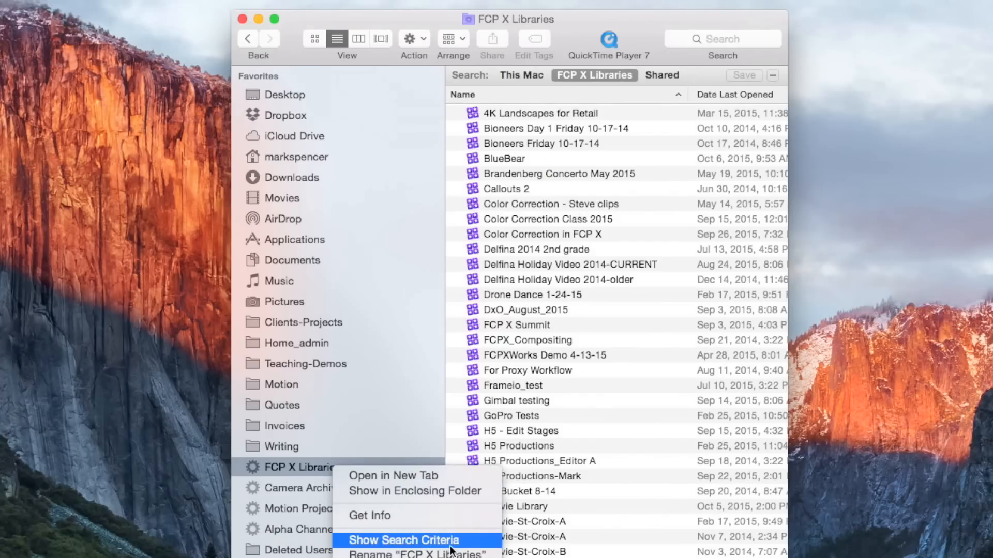
click(403, 539)
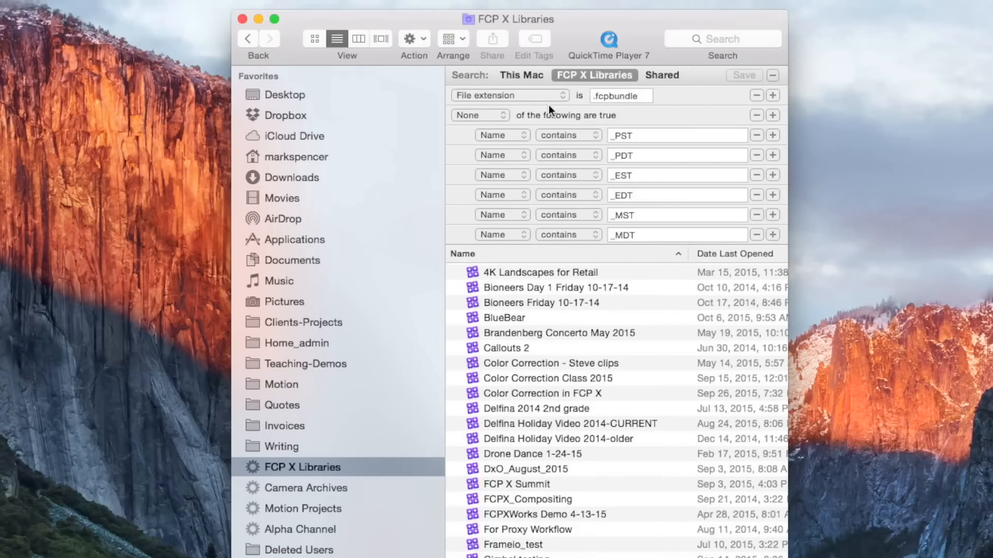
mouse_move(548, 104)
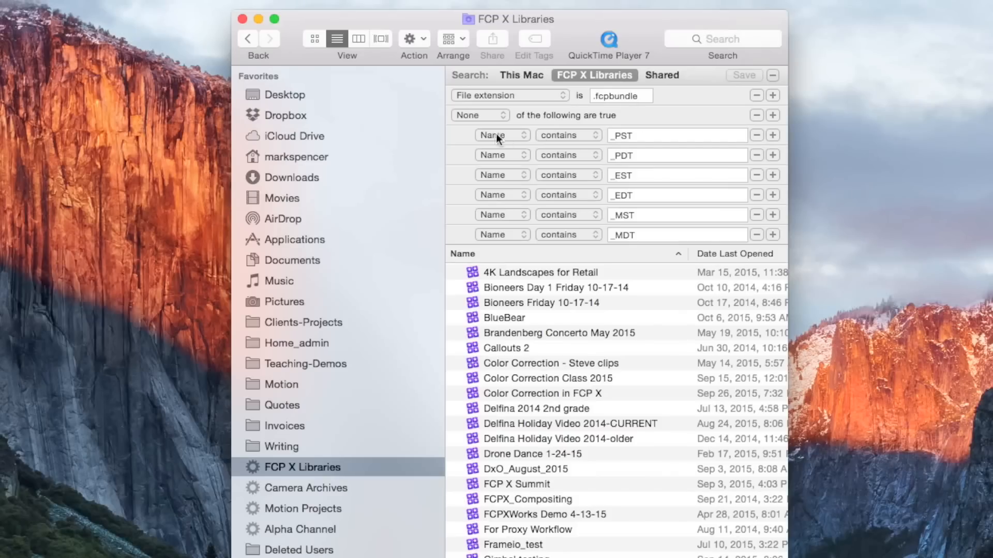
mouse_move(466, 123)
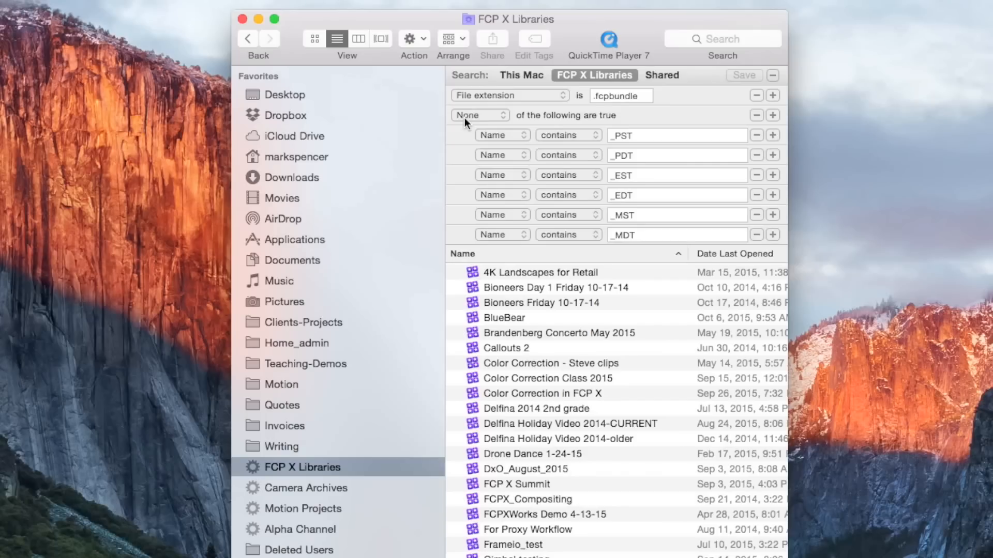
mouse_move(528, 128)
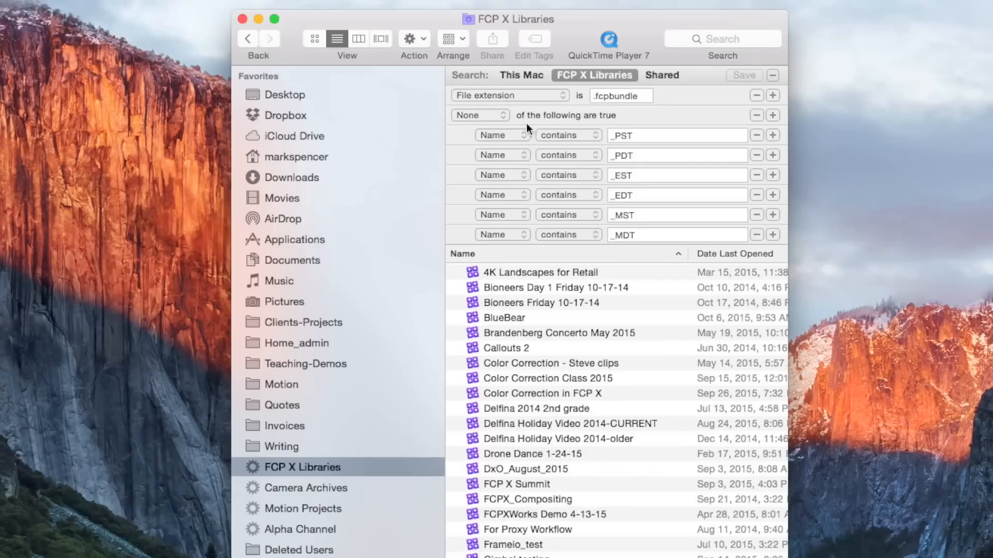
mouse_move(534, 432)
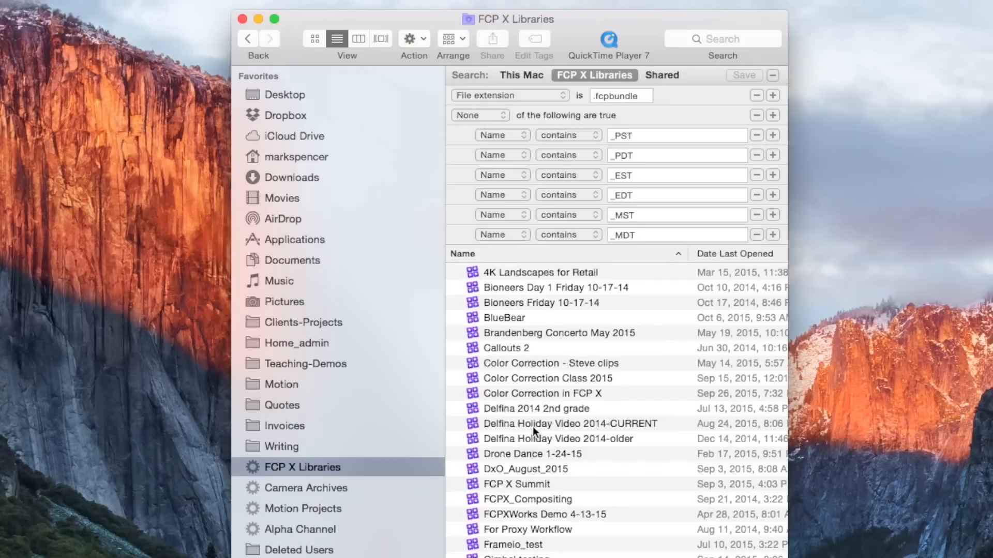
mouse_move(513, 321)
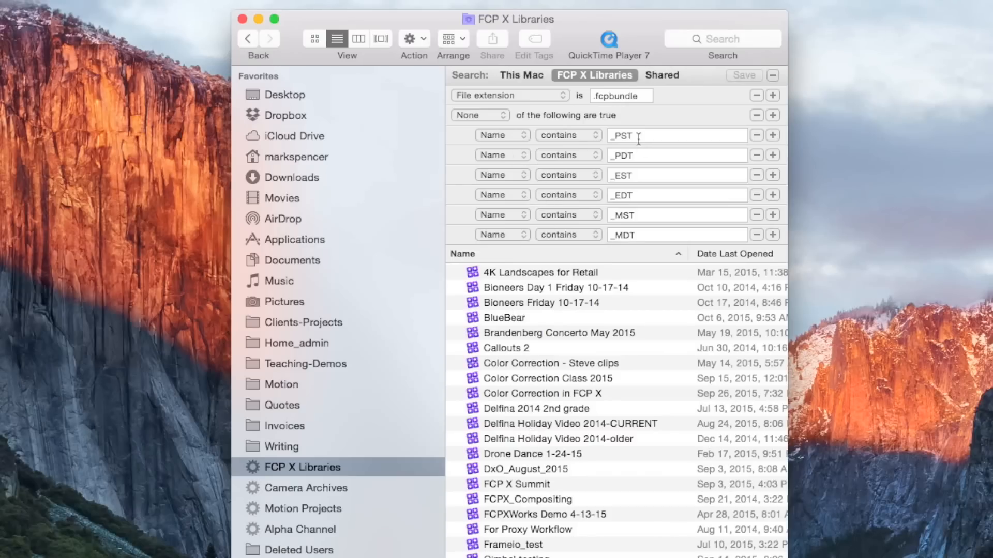
mouse_move(643, 194)
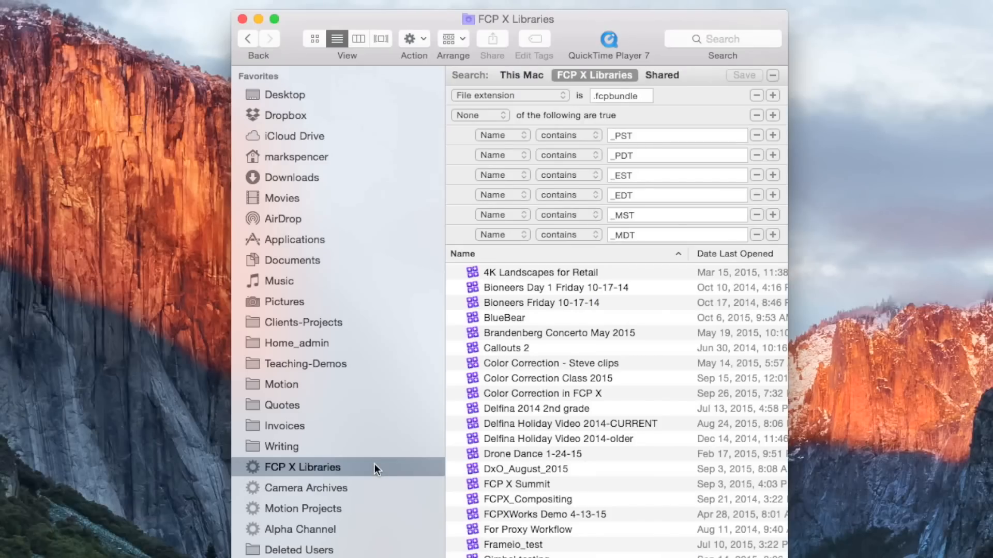
mouse_move(597, 416)
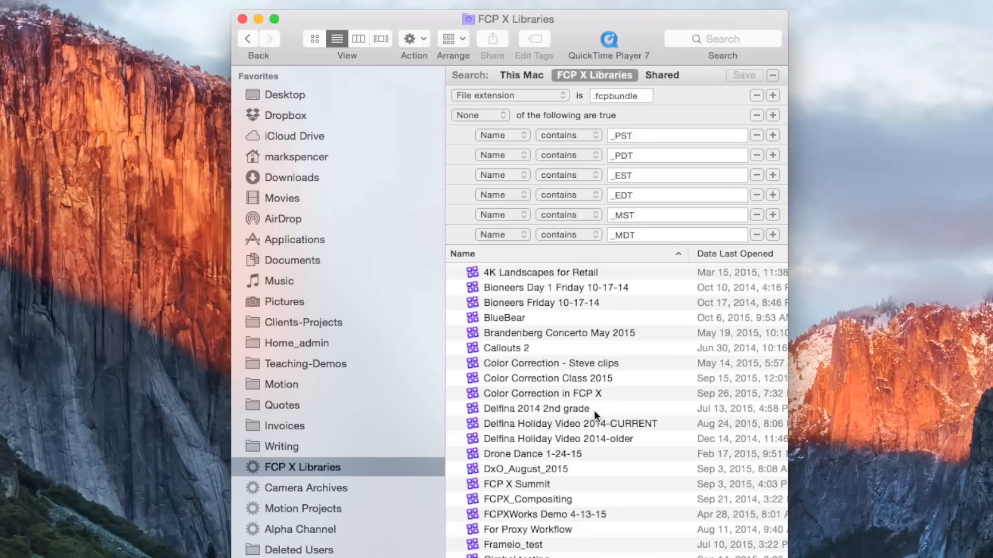
Close the FCP X Libraries window and create a new smart folder from the File menu.
right_click(311, 467)
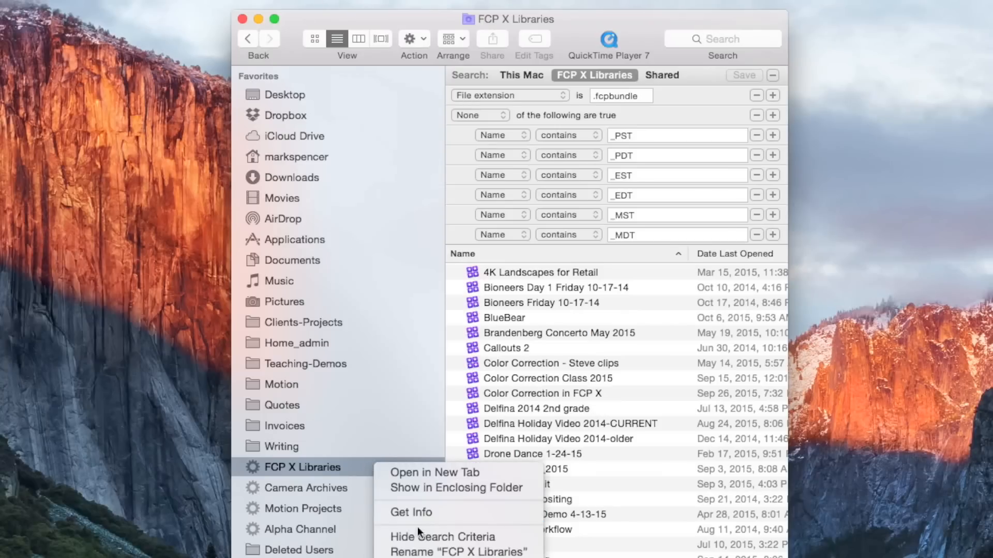
click(442, 537)
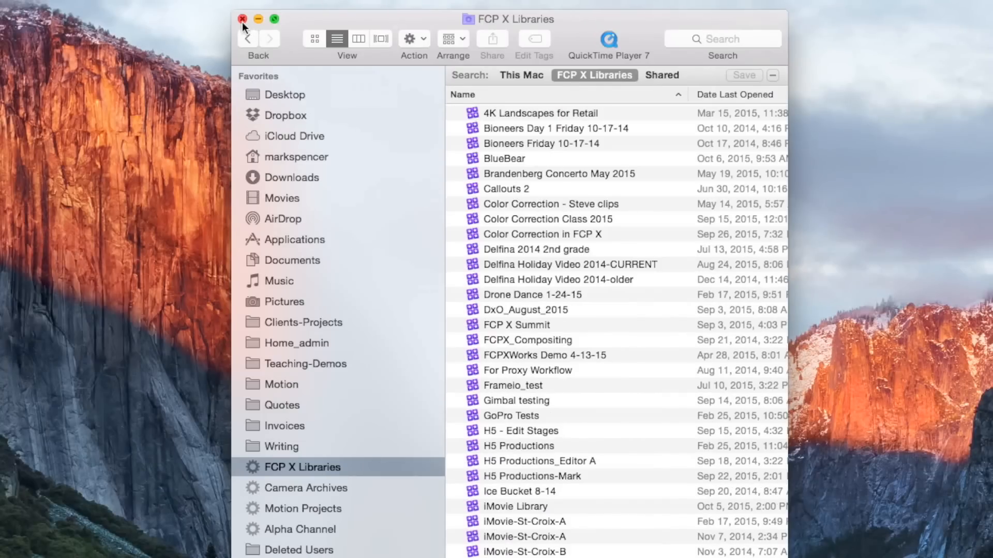
click(66, 6)
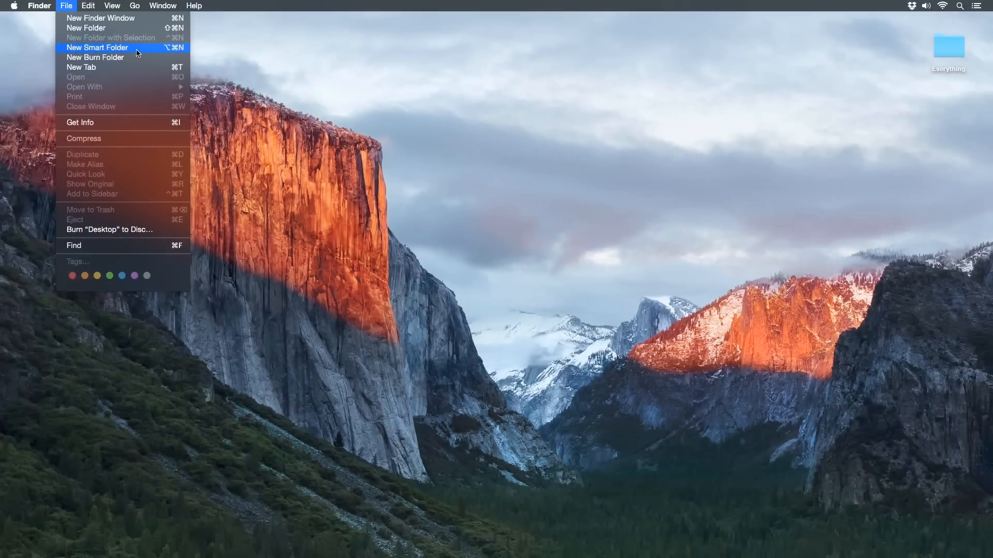
click(97, 47)
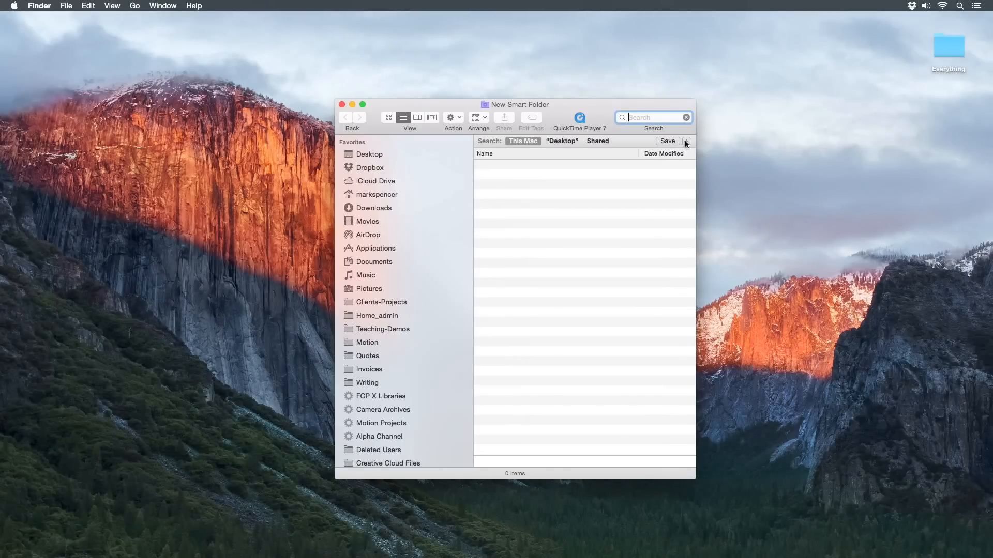
Add a first search rule to the new smart folder and bring up its attribute list.
click(686, 141)
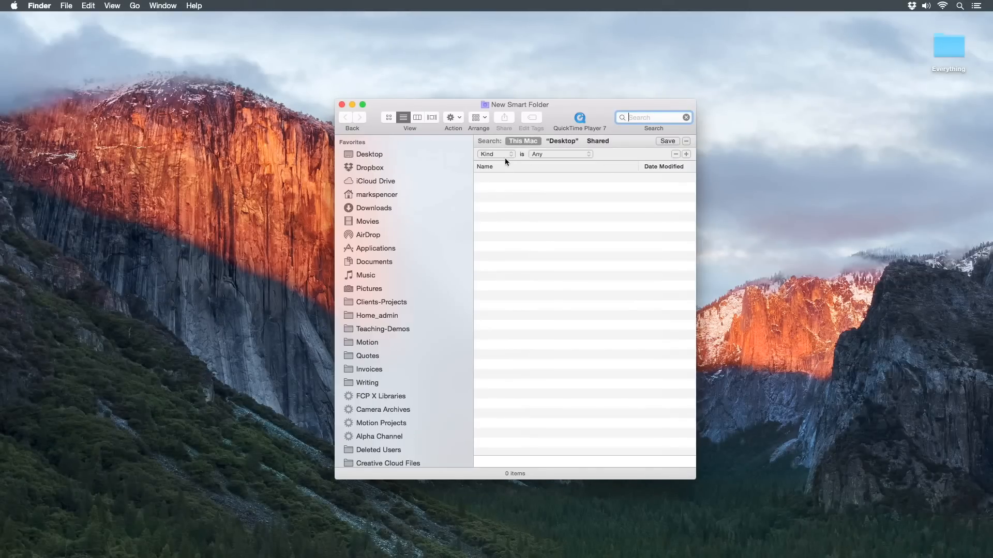
click(495, 154)
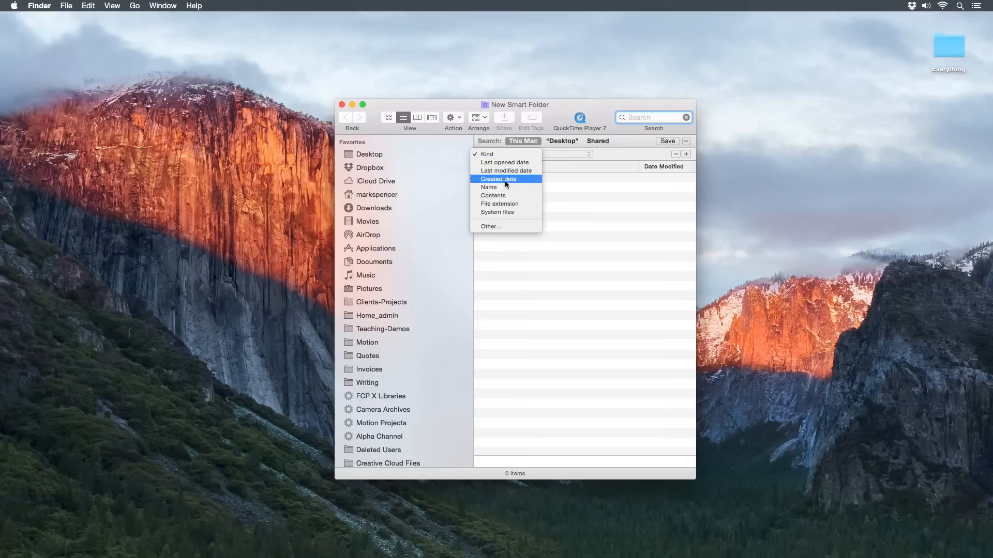
mouse_move(525, 204)
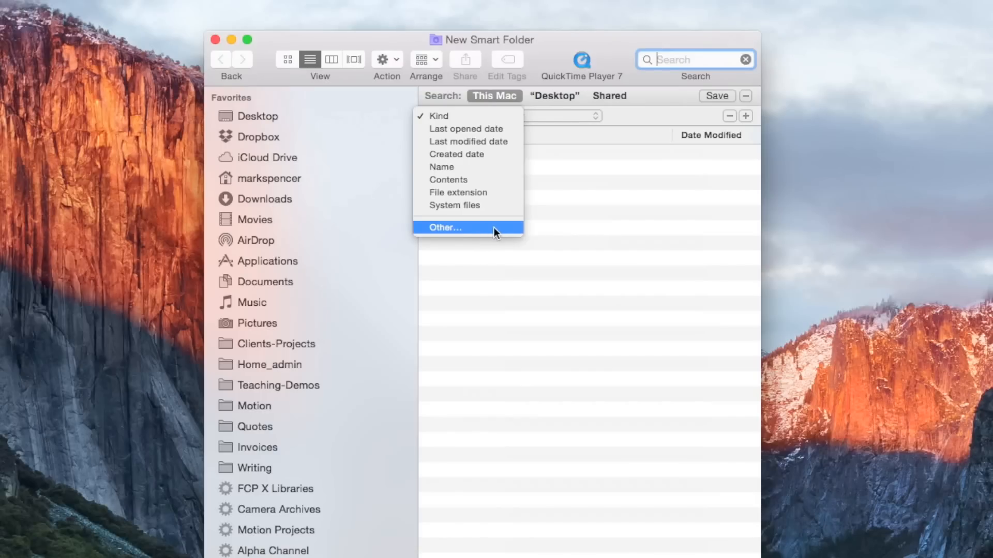
click(446, 228)
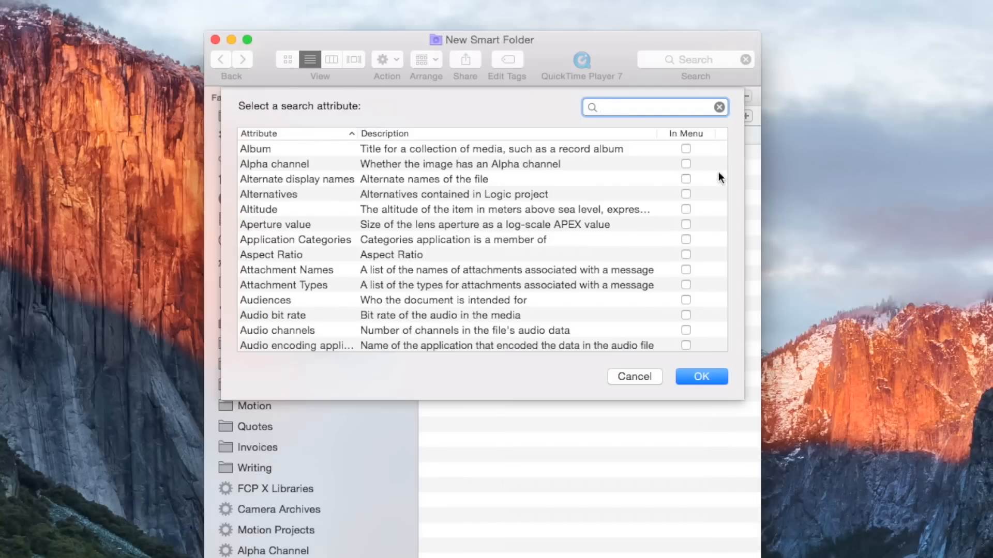
scroll(down, 3)
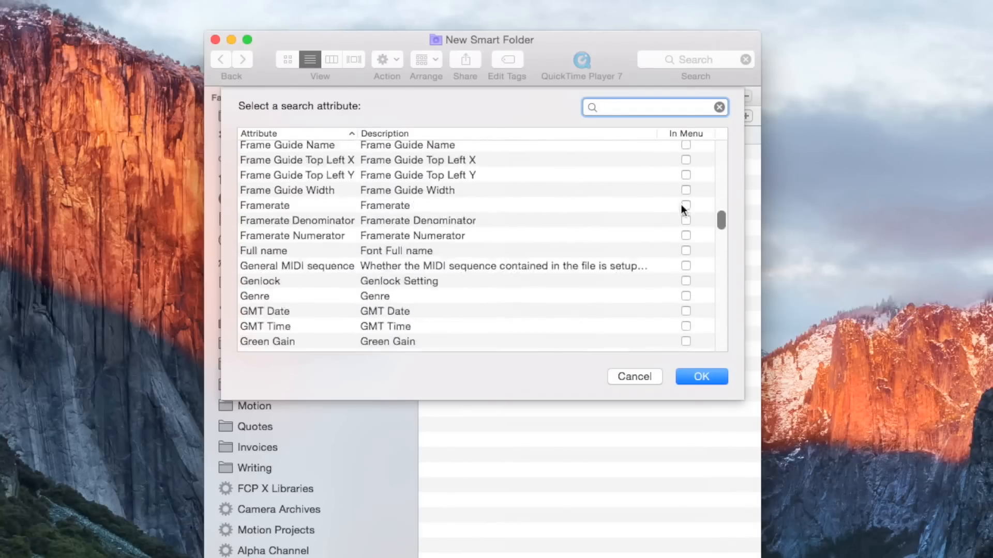
scroll(down, 3)
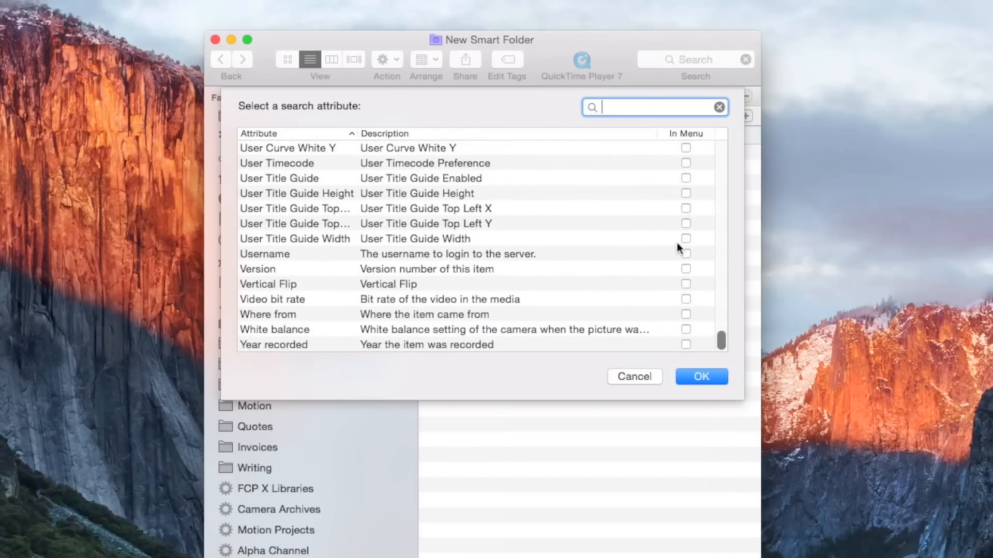
scroll(up, 3)
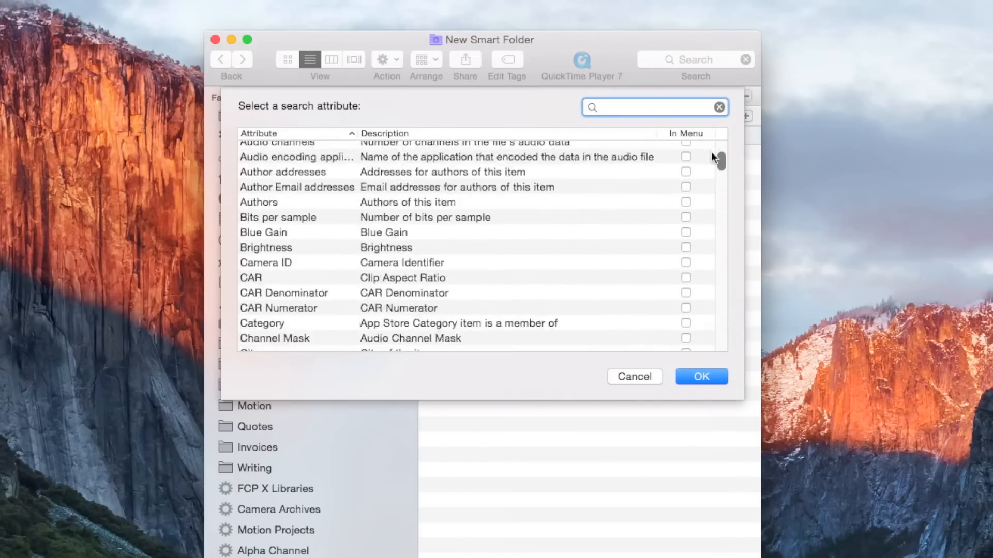
scroll(up, 3)
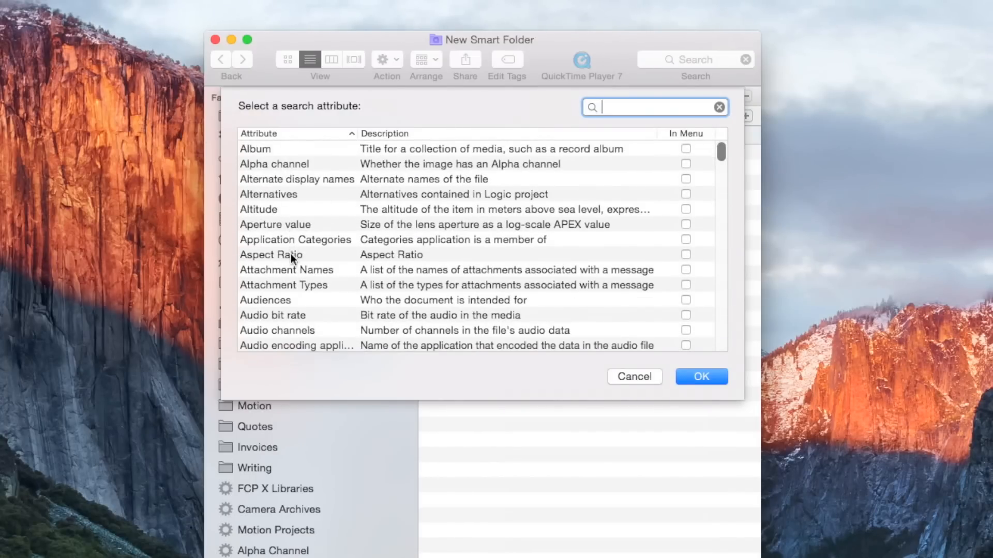
click(270, 254)
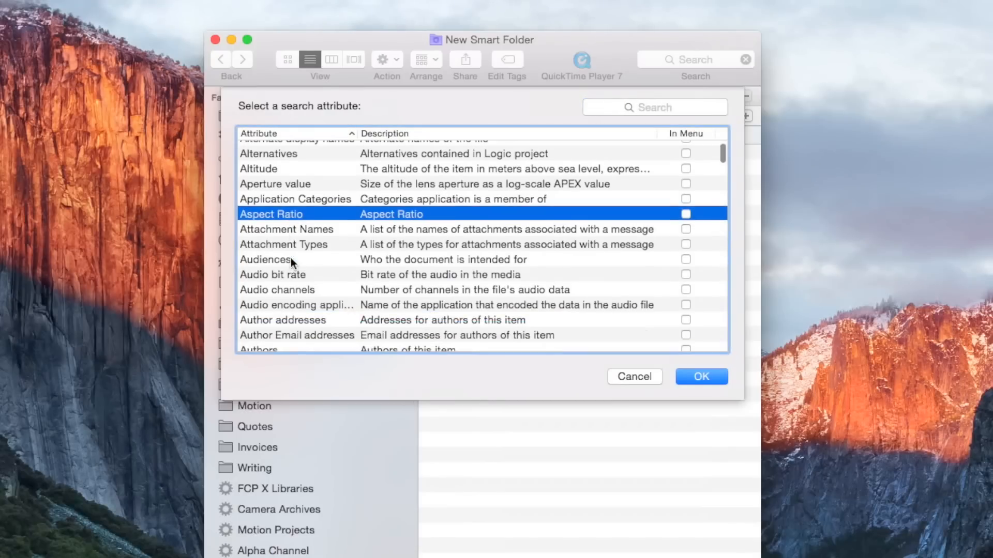
scroll(down, 3)
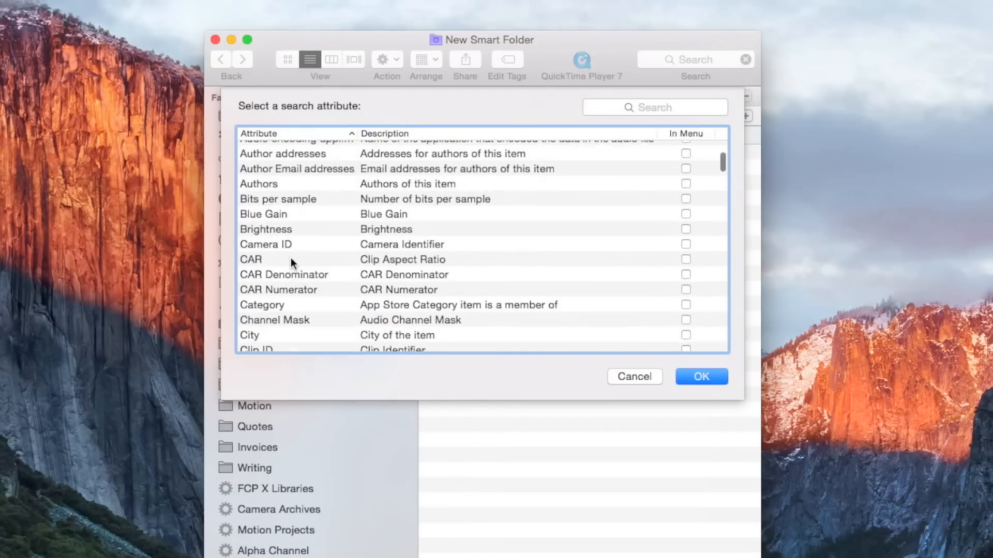
scroll(down, 3)
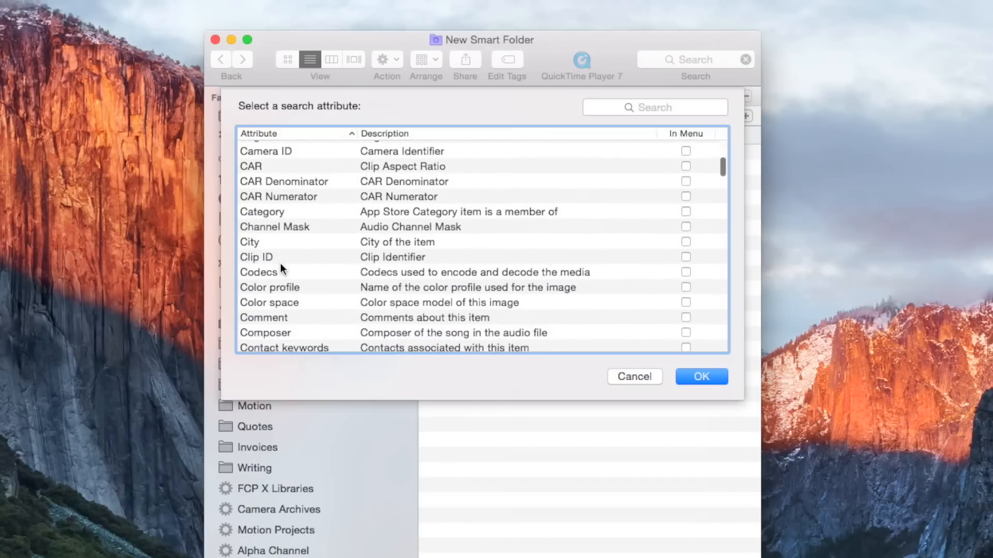
click(260, 258)
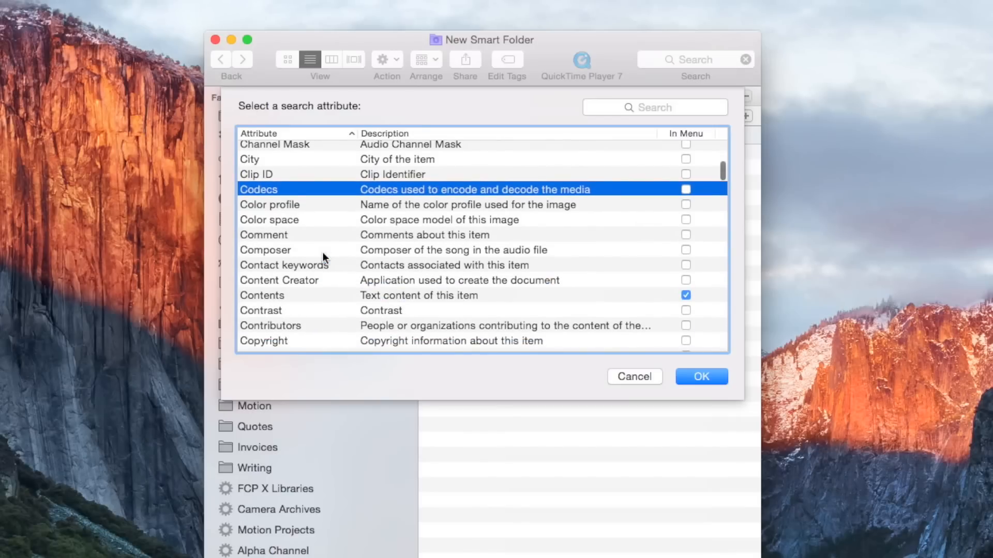
scroll(down, 3)
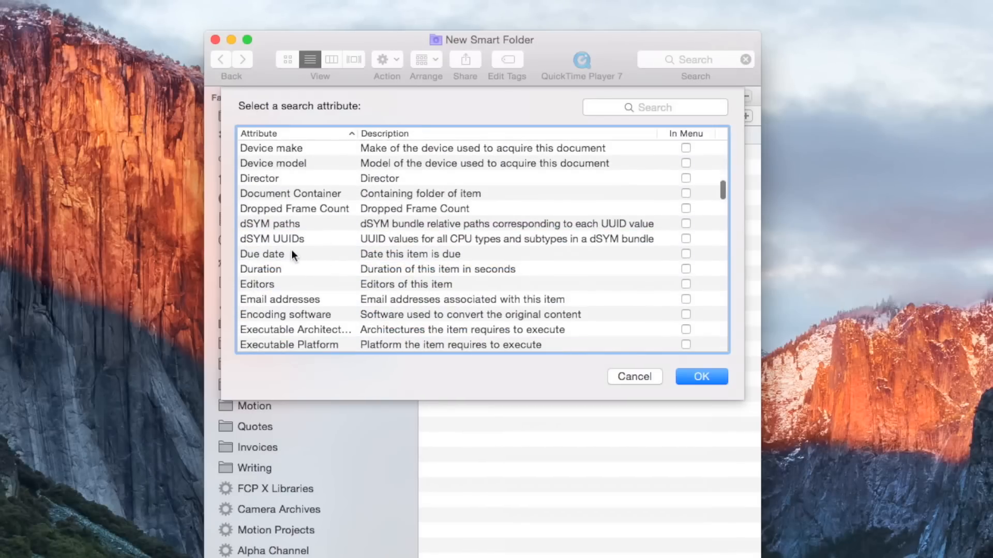
scroll(down, 3)
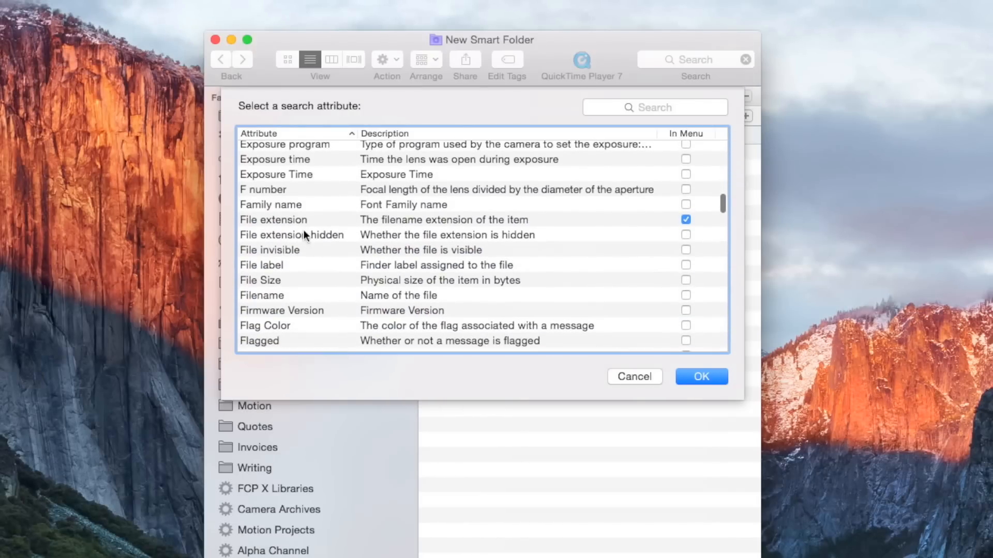
click(273, 220)
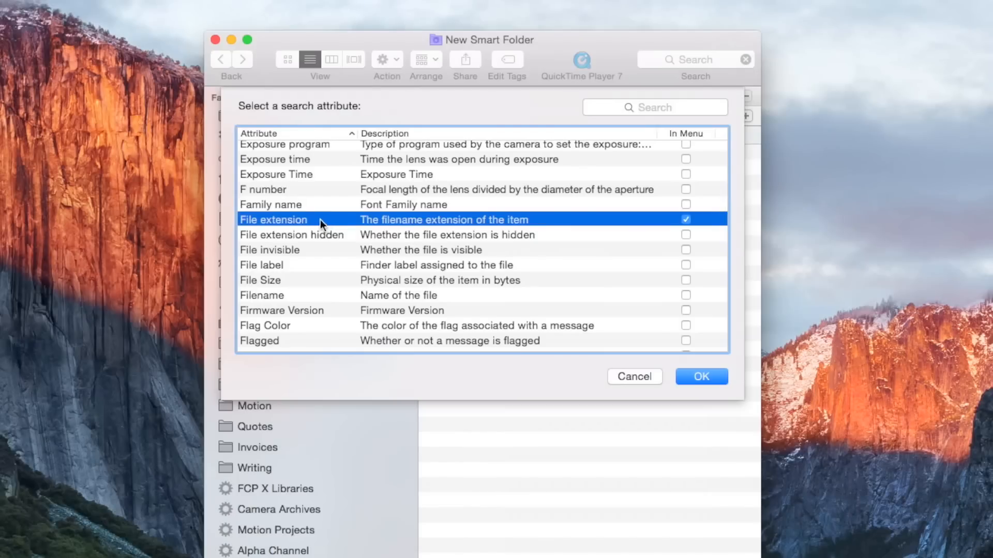
mouse_move(688, 227)
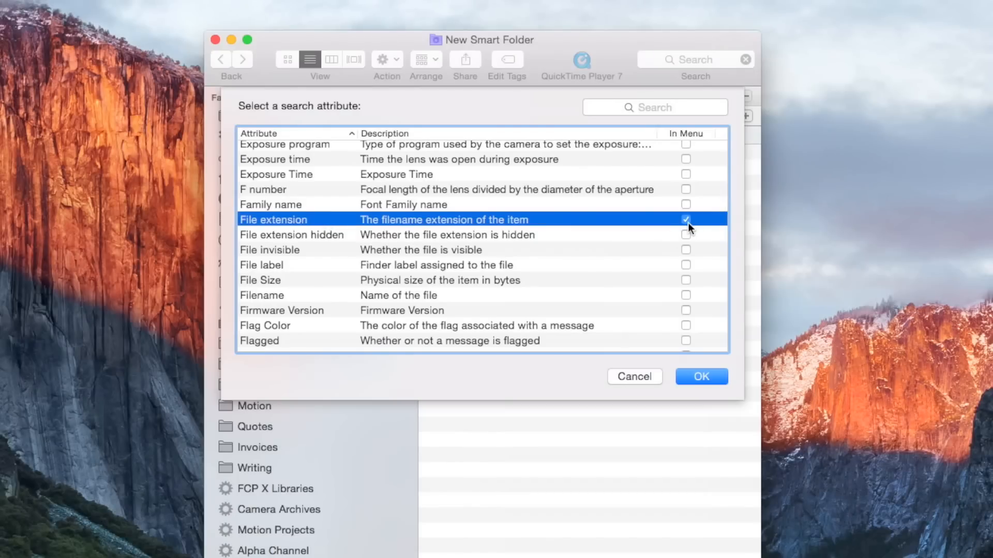
mouse_move(669, 246)
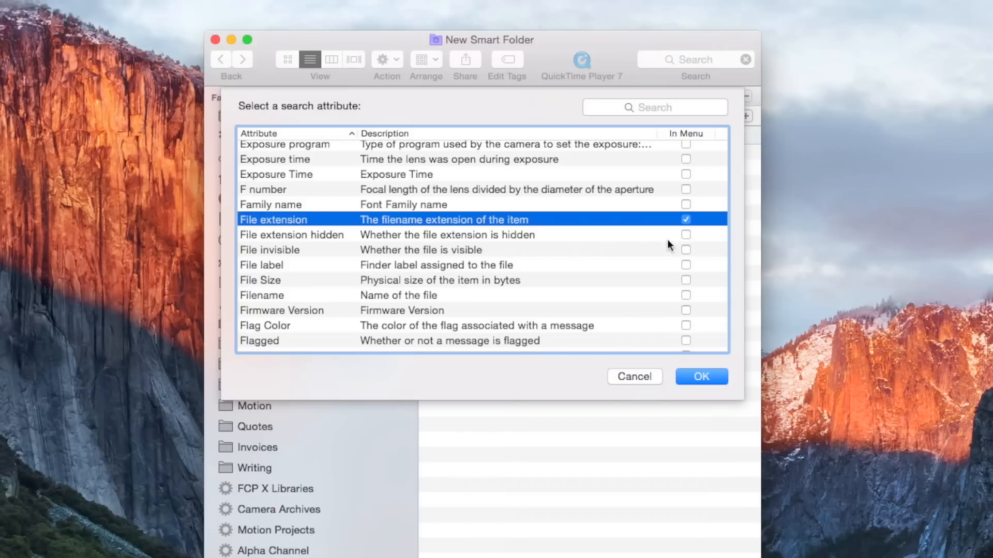
mouse_move(680, 230)
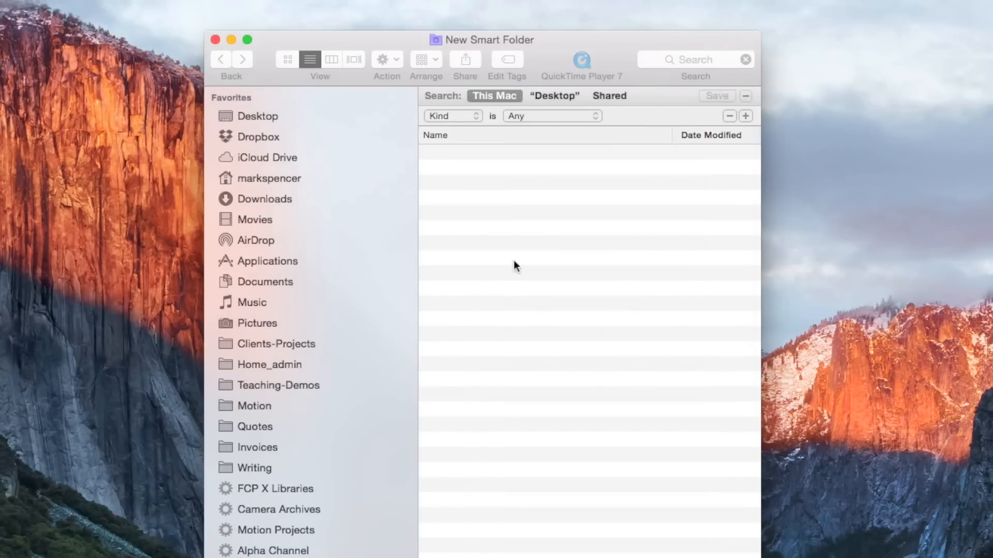
Set the rule to File extension is .fcpbundle and review the matching libraries.
click(452, 115)
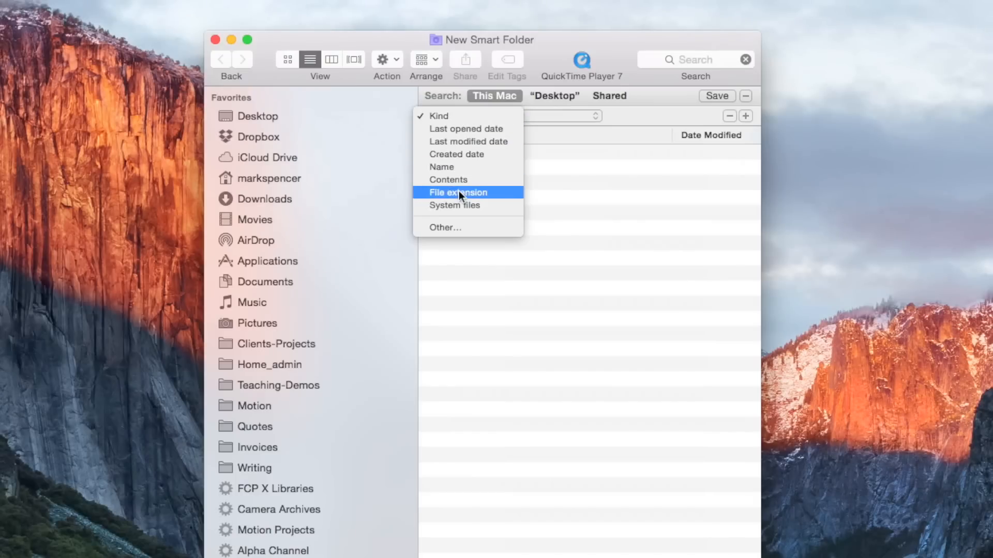
mouse_move(500, 196)
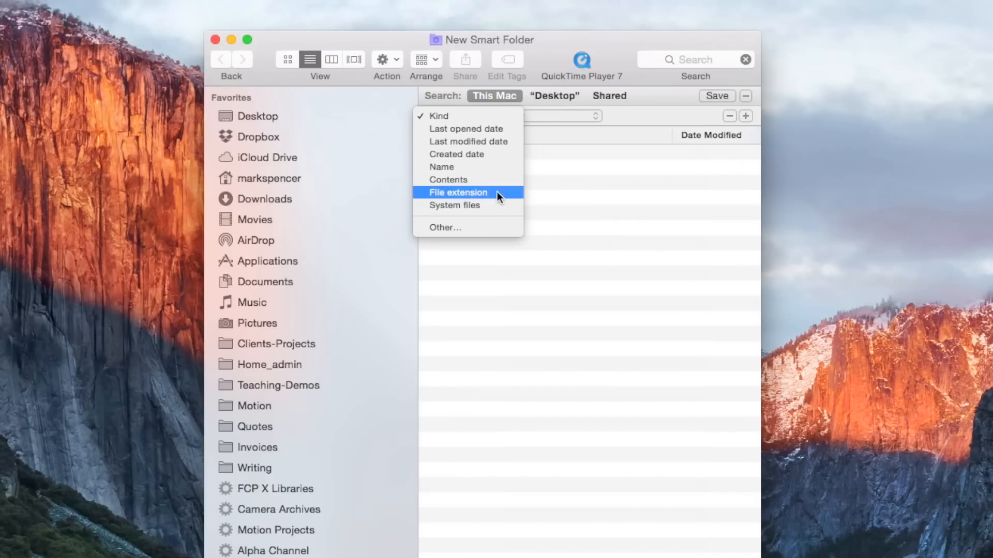
click(458, 193)
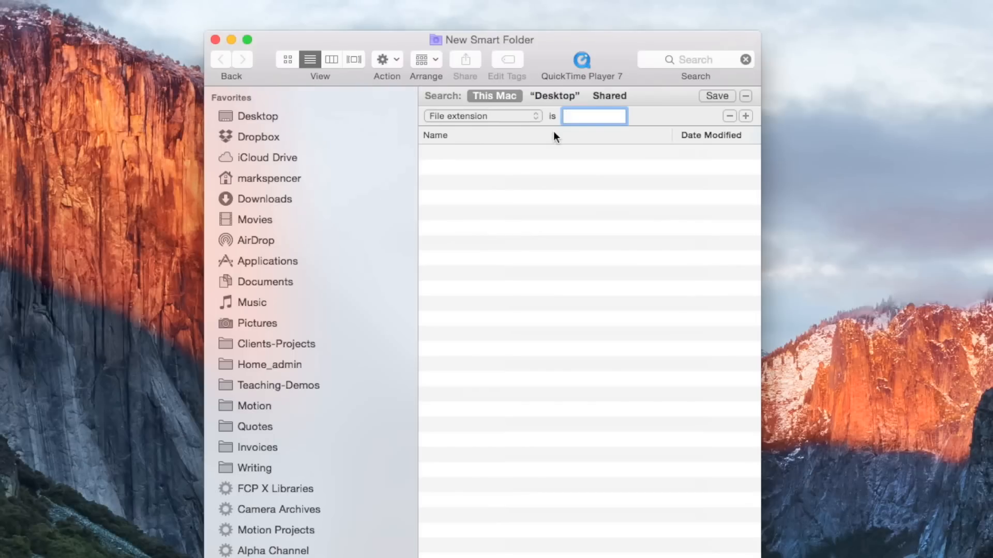
text(.fcpbun)
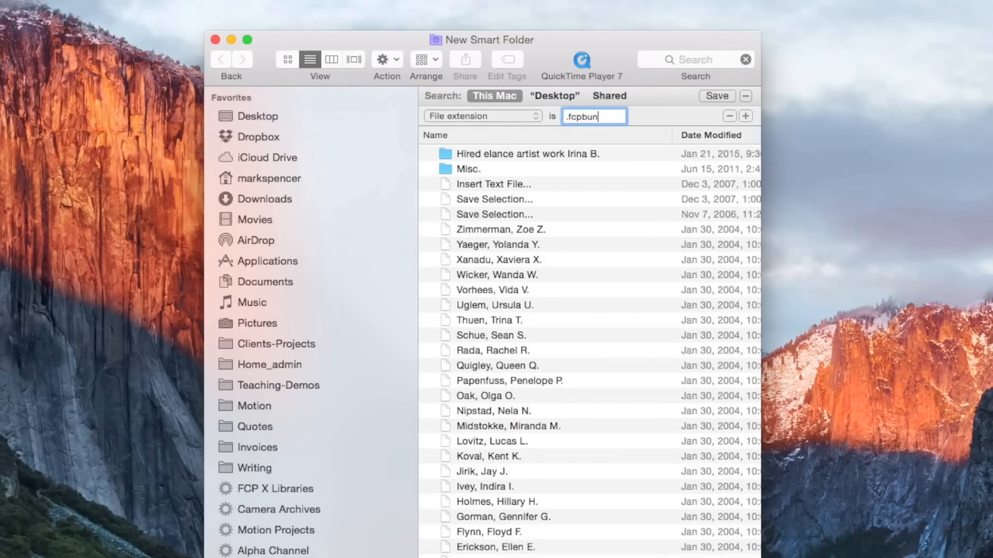
text(dle)
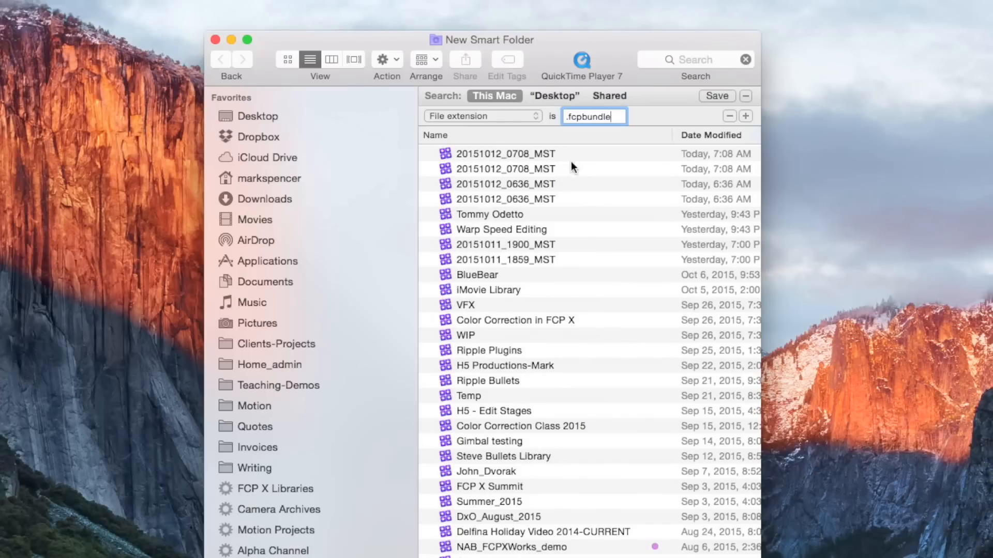
mouse_move(573, 210)
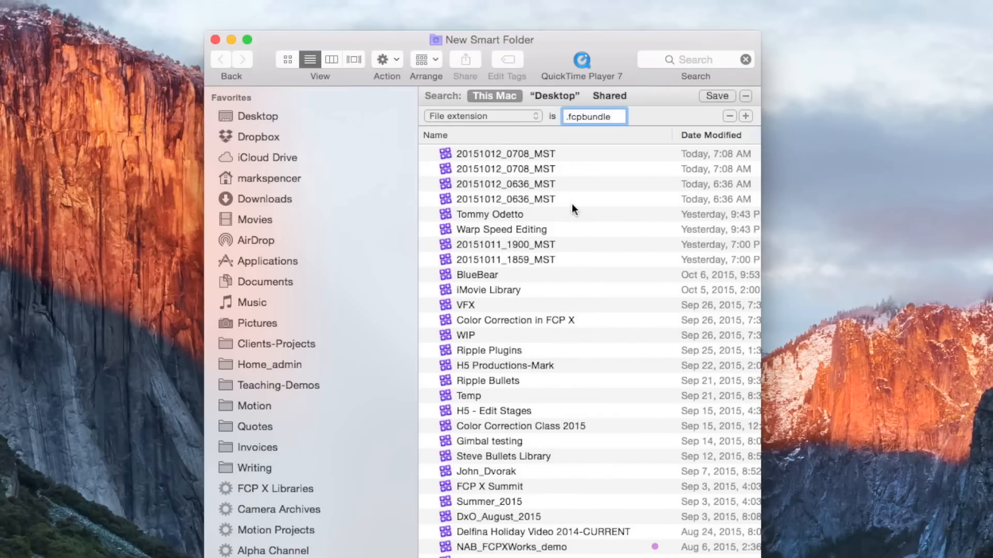
mouse_move(551, 176)
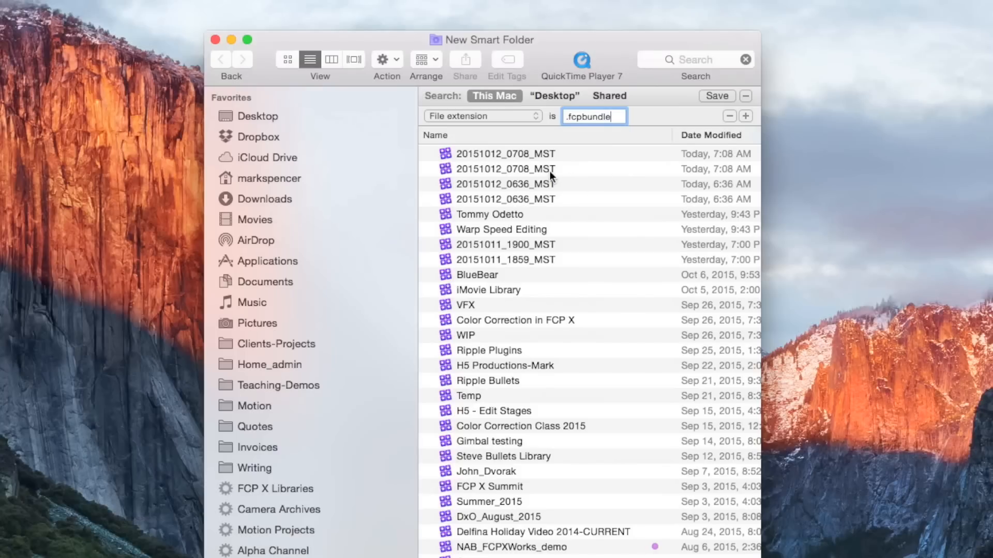
mouse_move(545, 168)
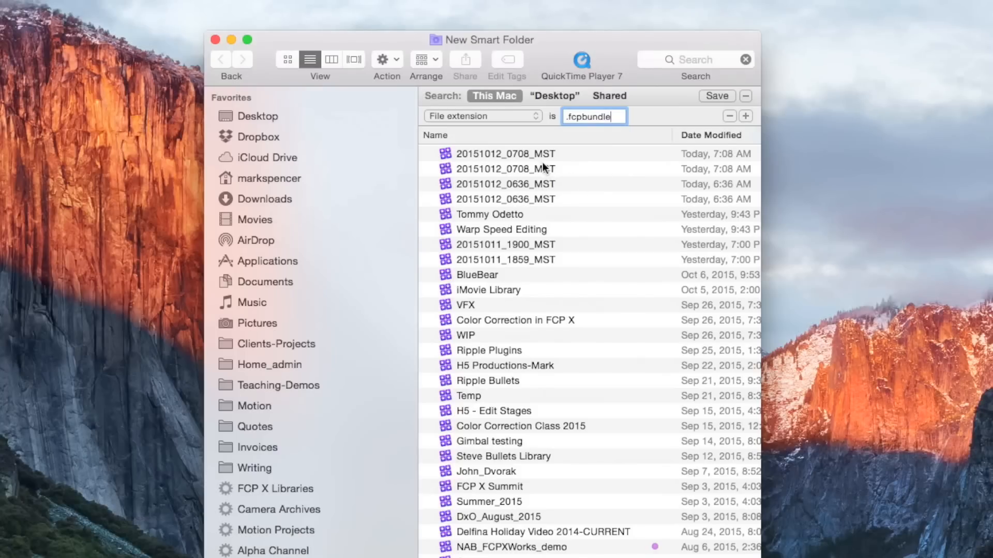
scroll(down, 3)
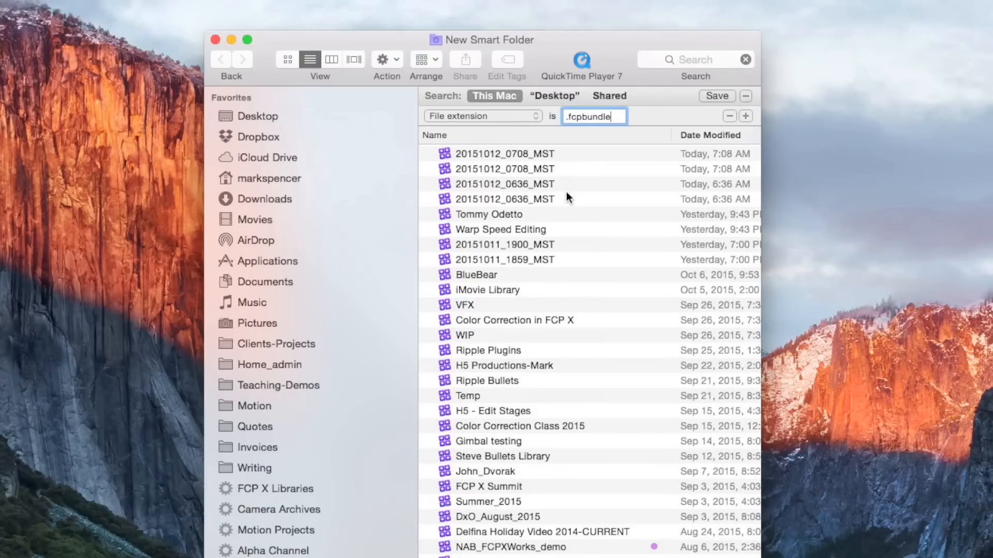
mouse_move(567, 197)
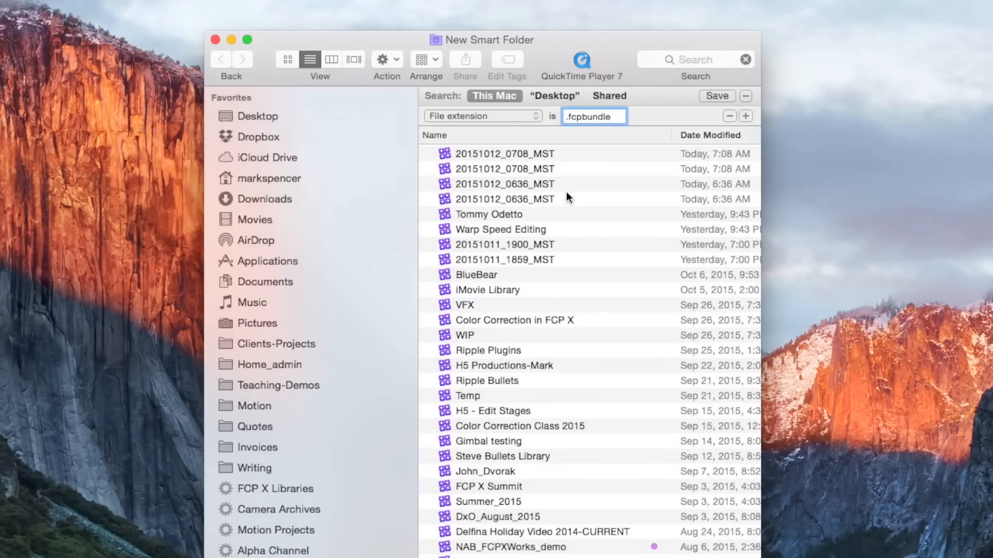
mouse_move(635, 145)
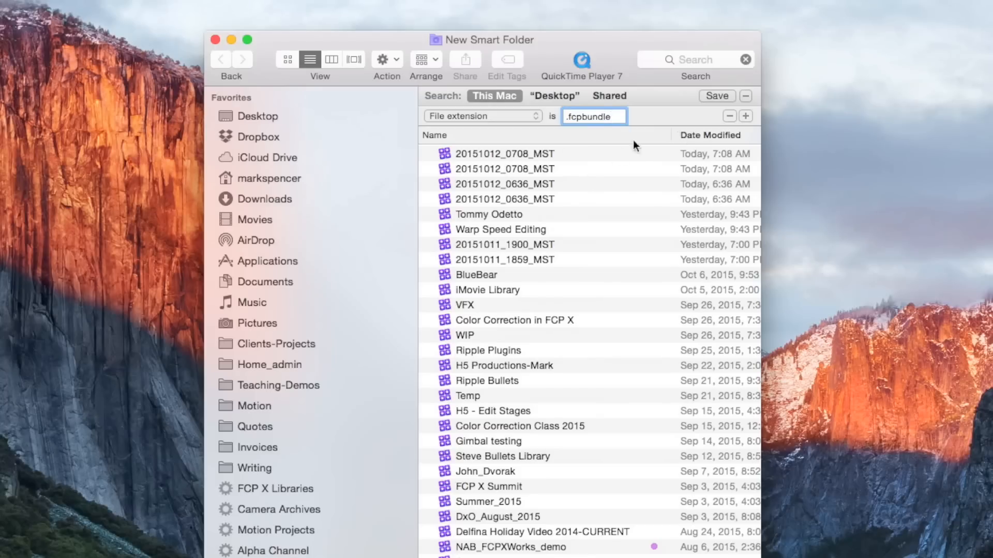
mouse_move(564, 195)
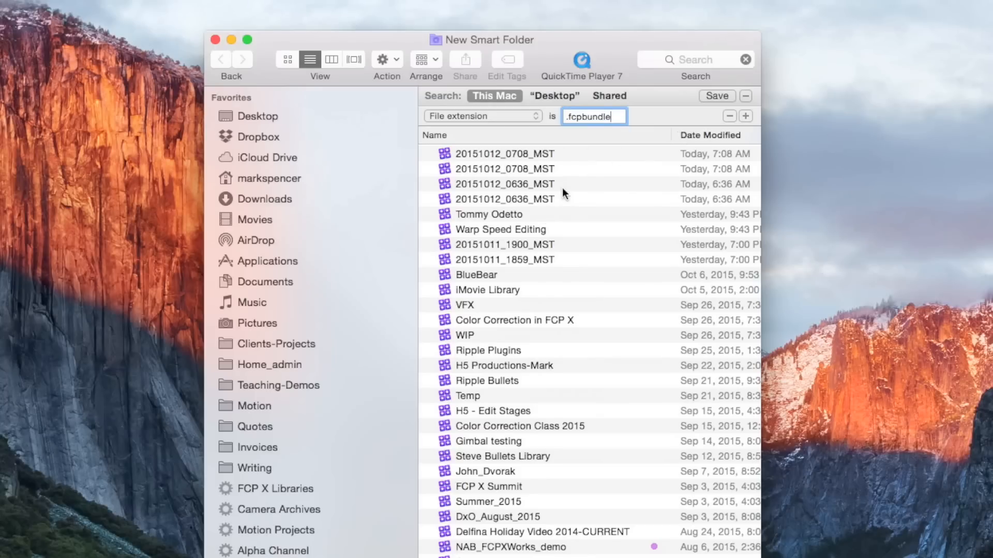
mouse_move(560, 184)
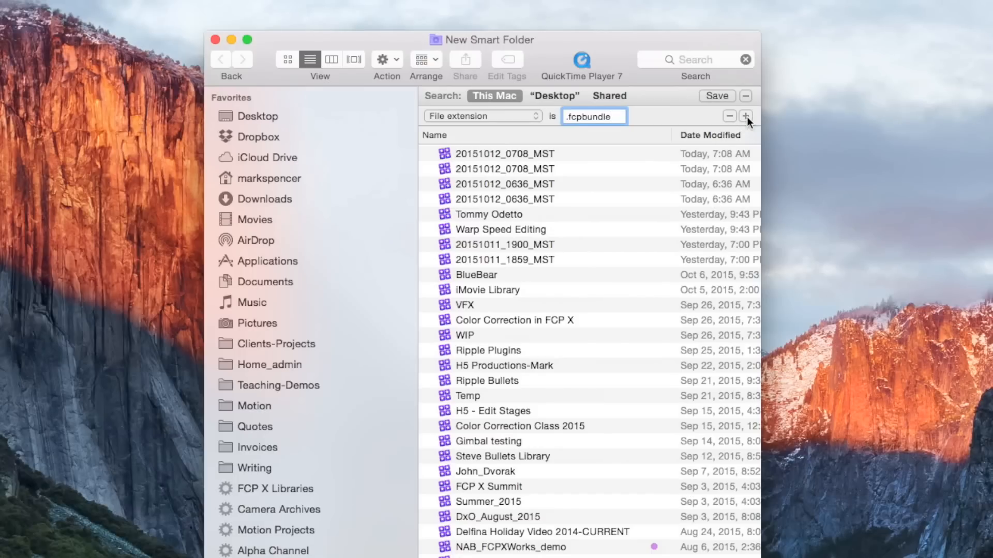
Add a nested condition group set to 'None of the following are true' under the .fcpbundle rule.
click(594, 117)
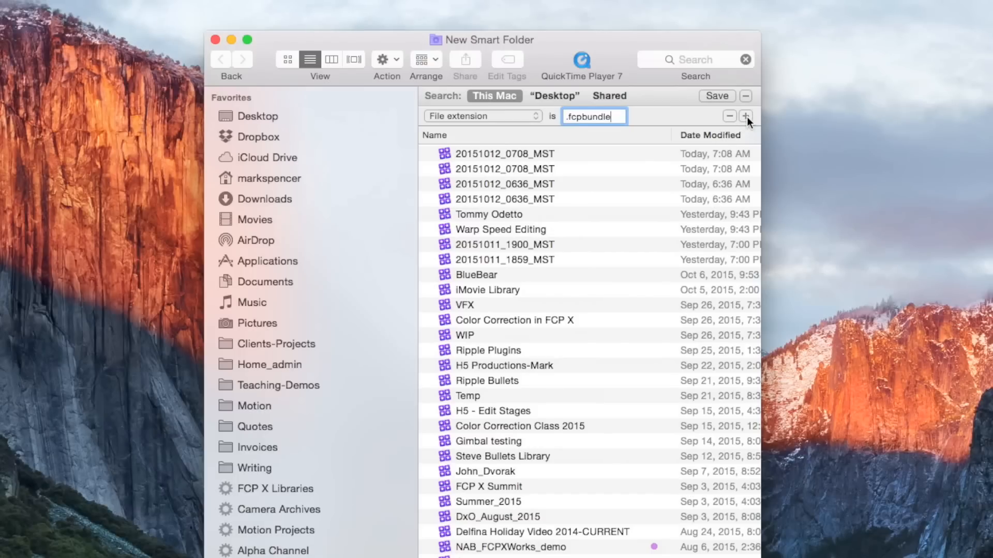
mouse_move(744, 141)
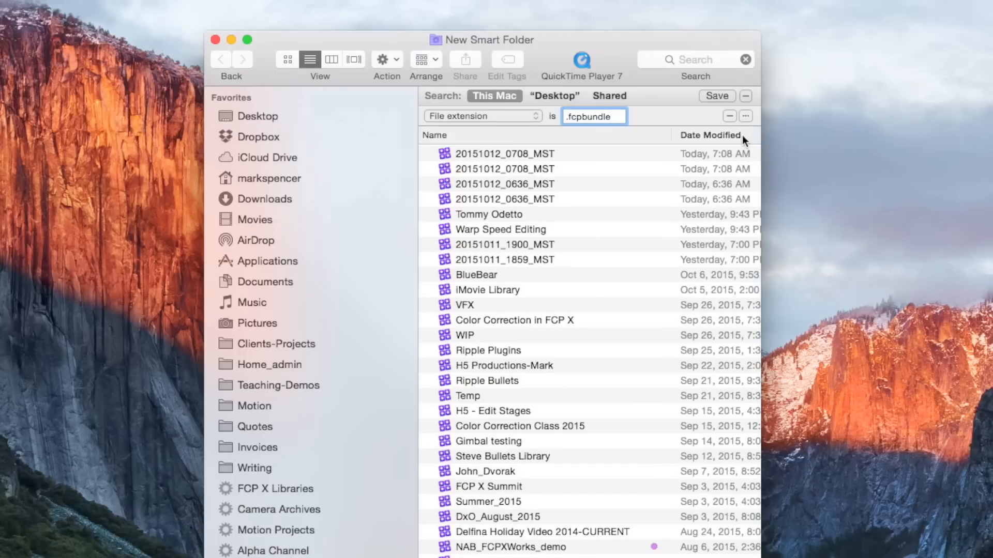
mouse_move(748, 134)
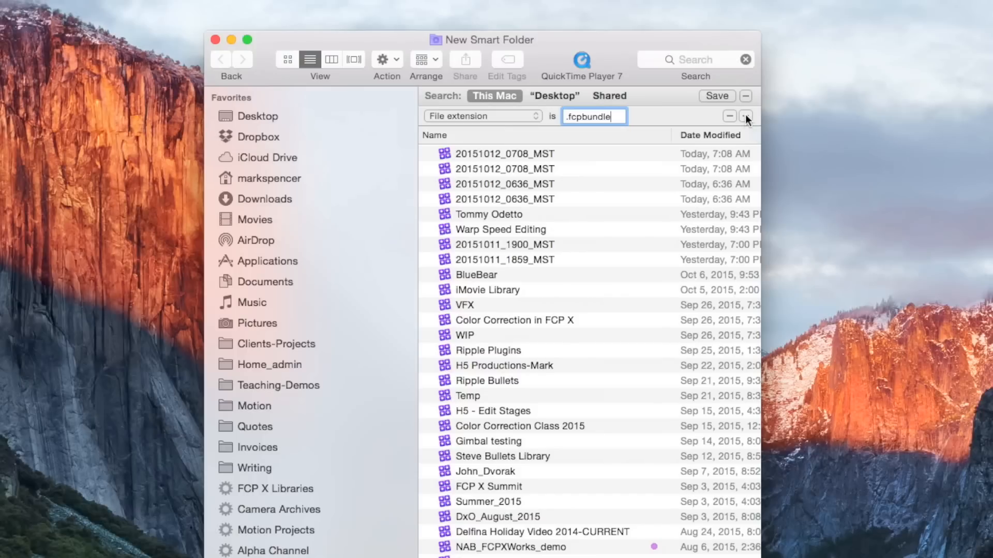
click(746, 116)
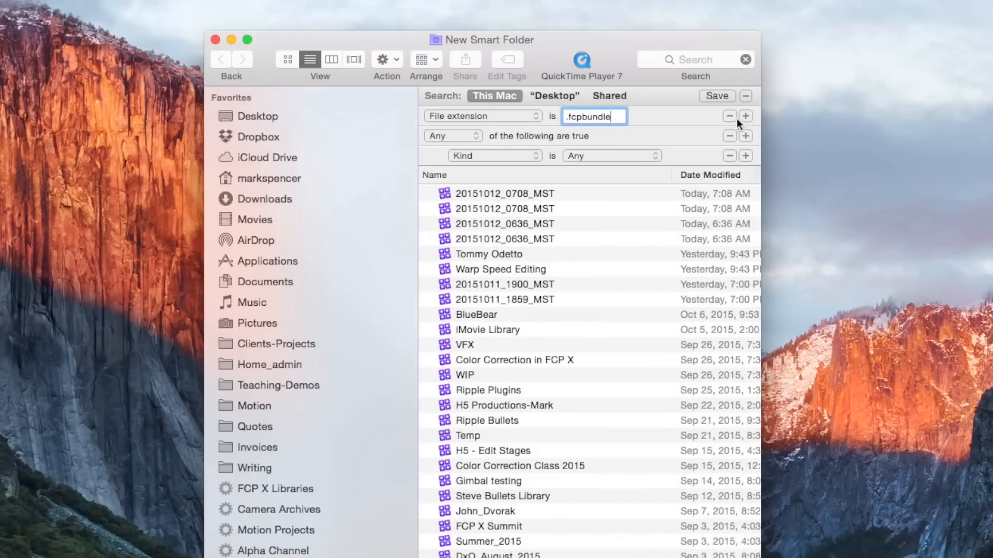
click(451, 135)
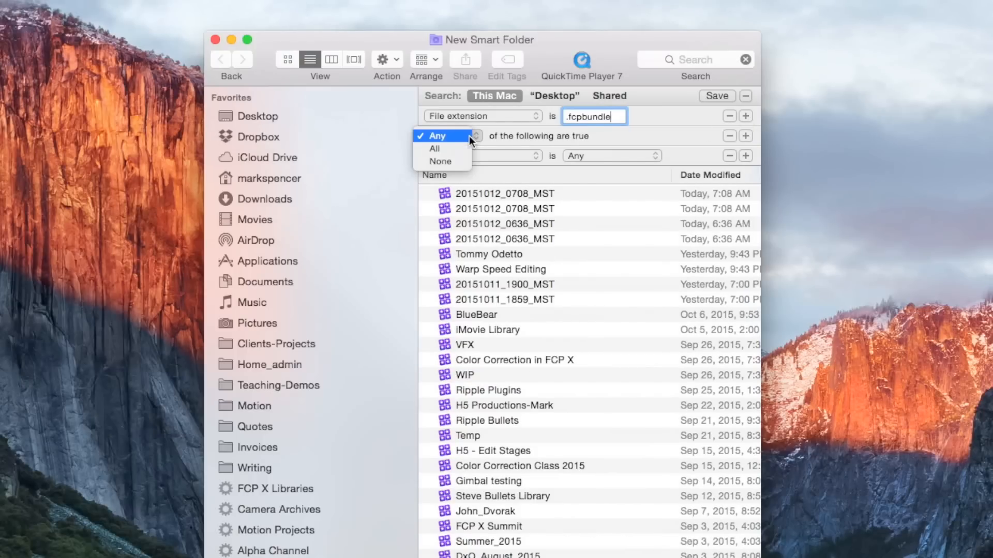
mouse_move(440, 162)
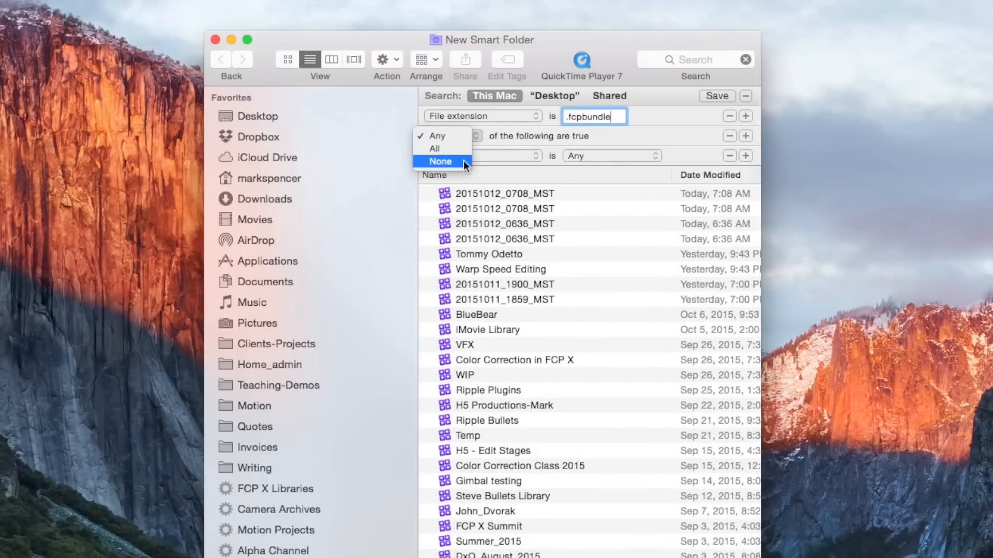
click(441, 162)
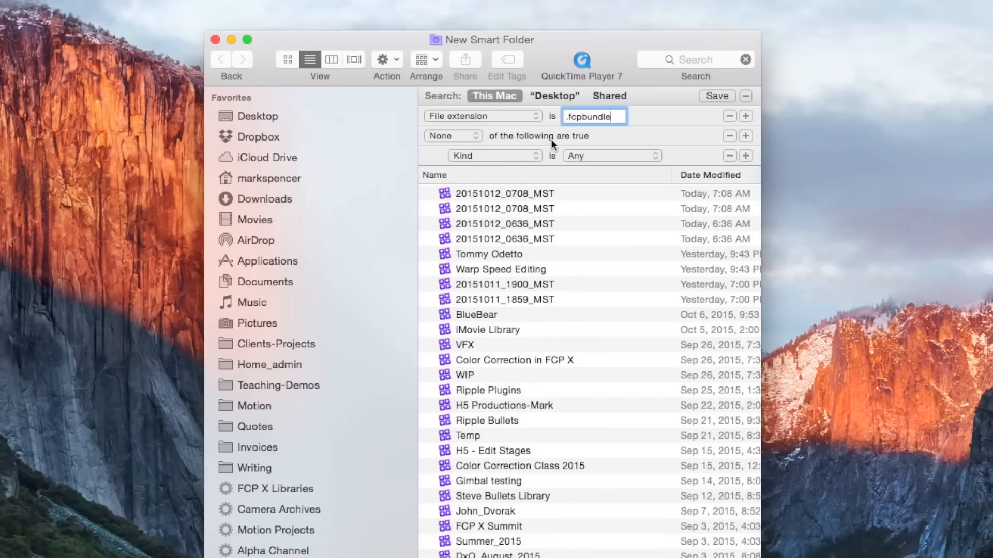
click(494, 156)
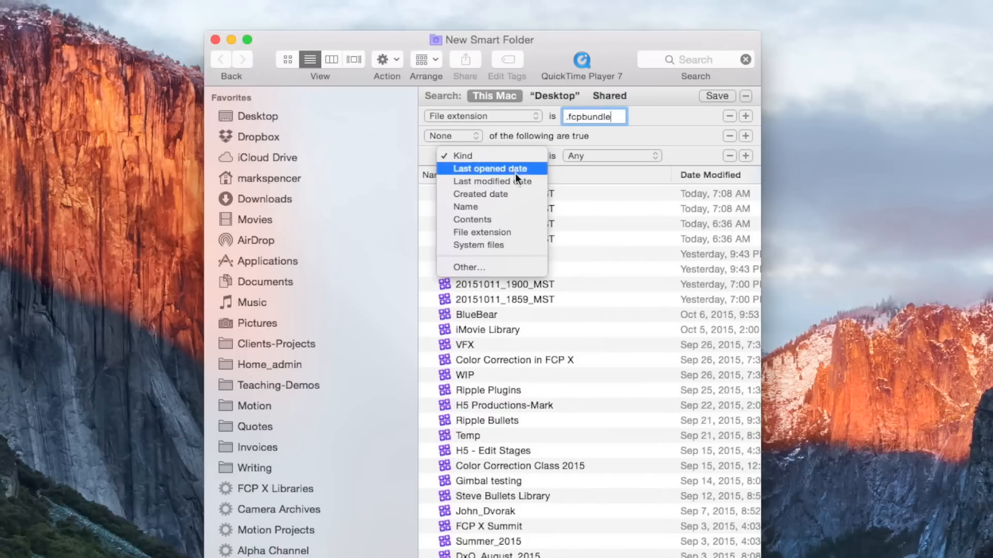
Make the exclusion rule Name contains _MST and review the filtered results.
click(464, 208)
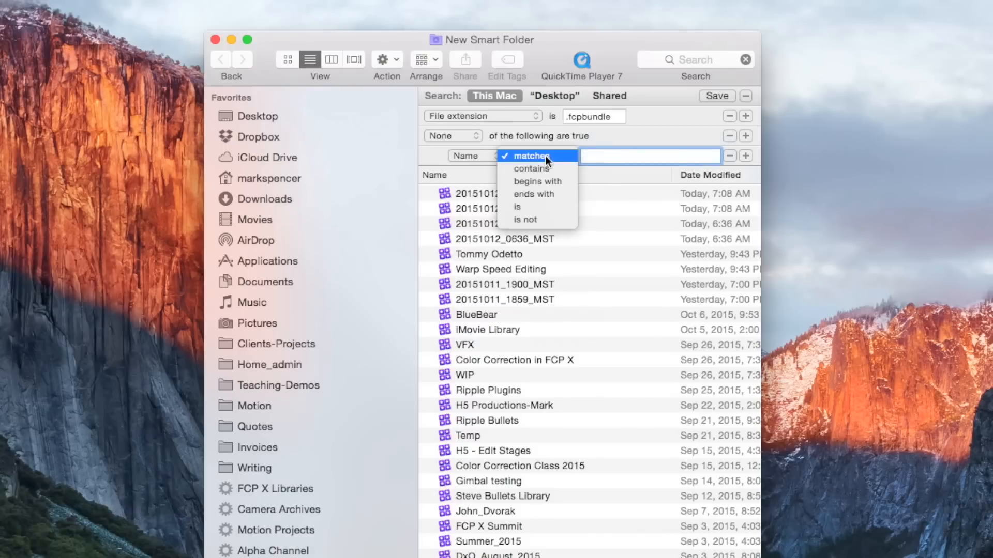
click(533, 169)
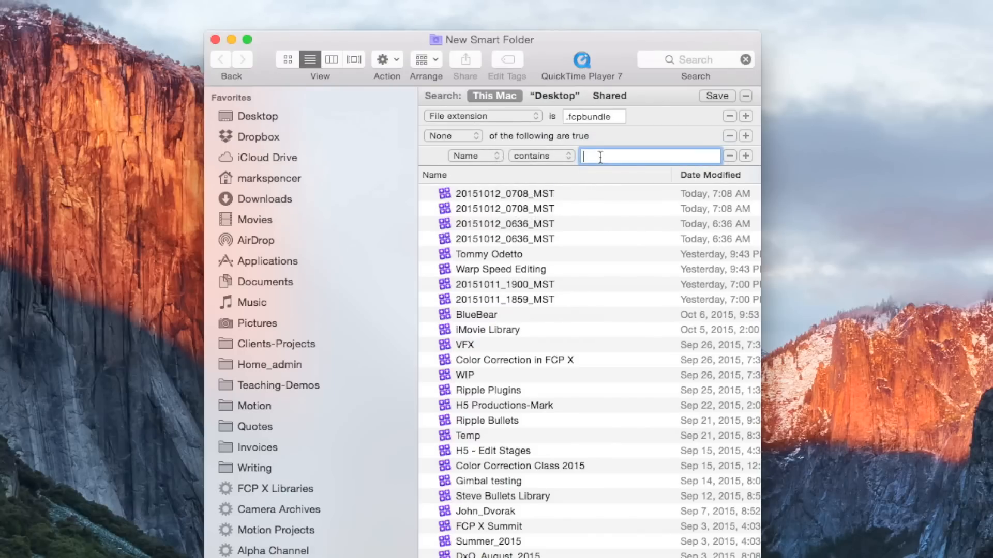
text(_M)
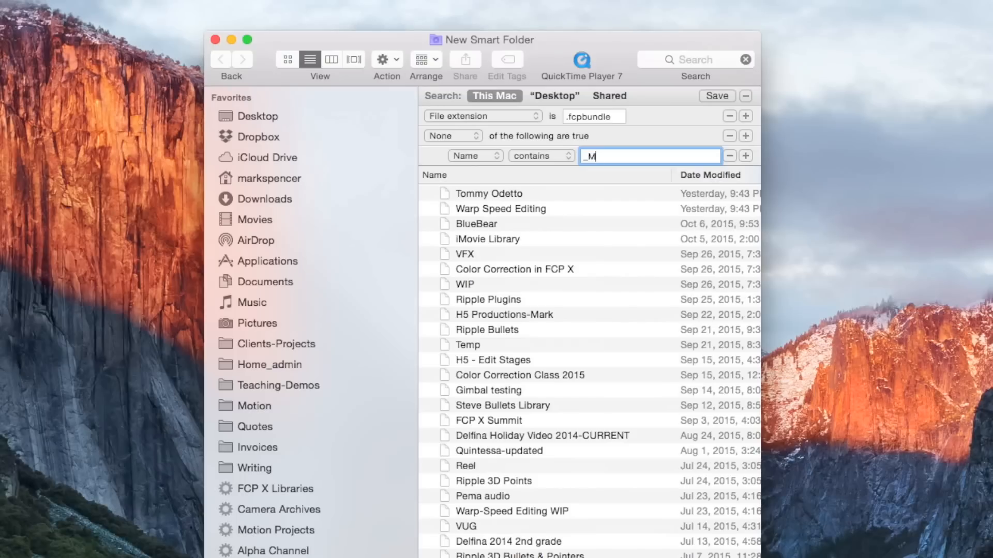
text(ST)
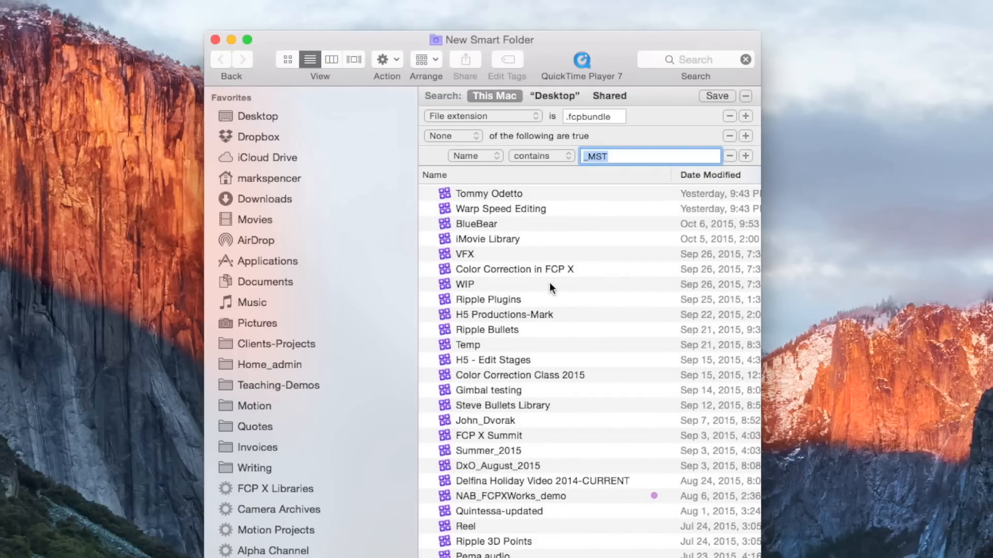
scroll(down, 3)
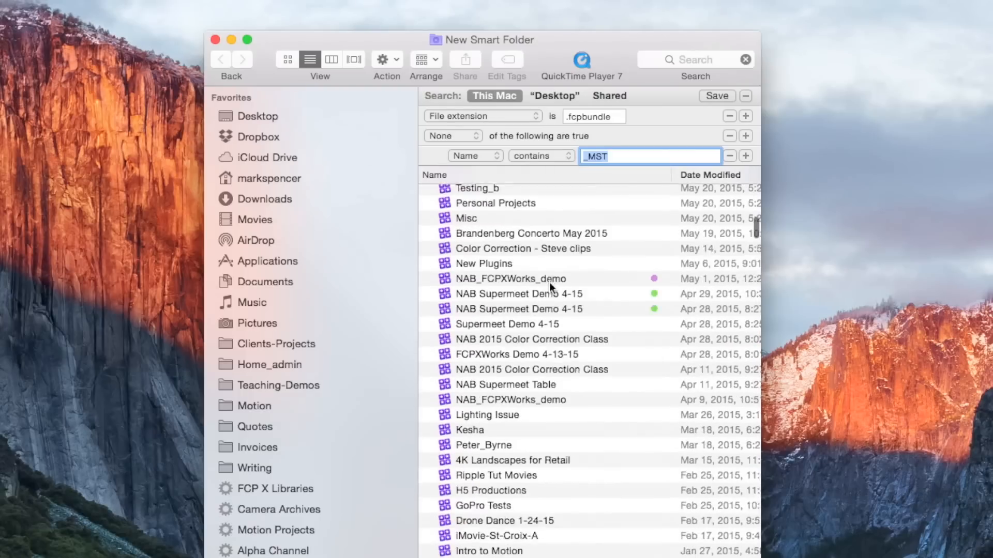
scroll(down, 3)
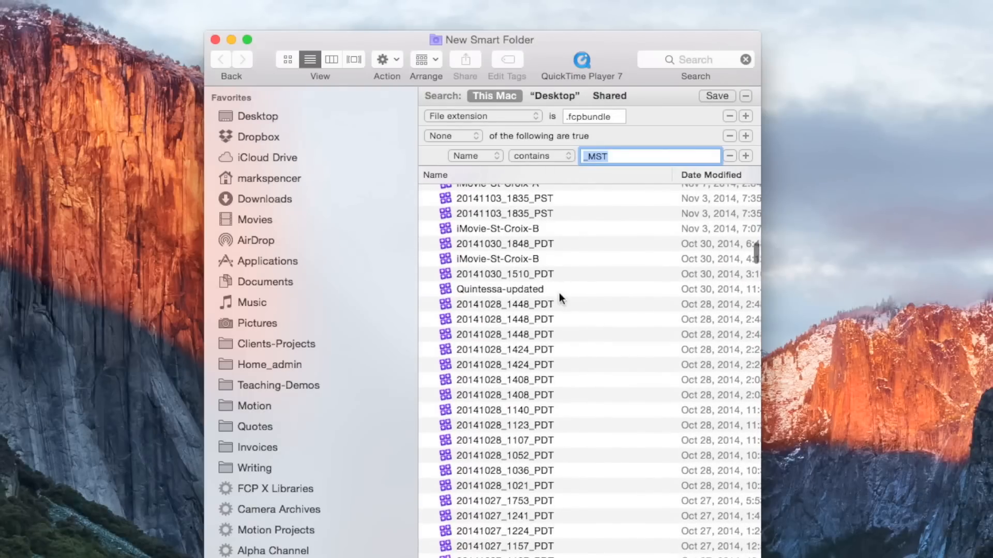
mouse_move(746, 156)
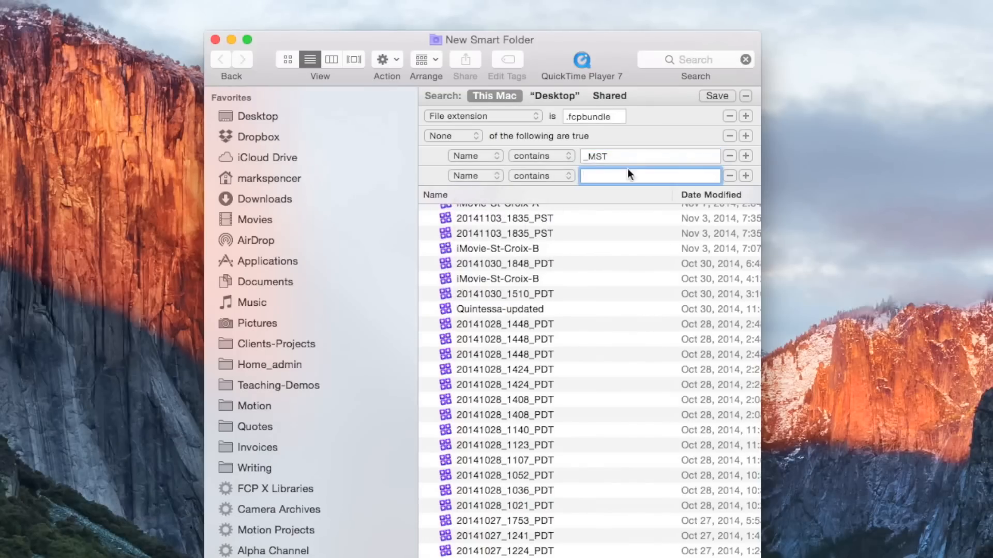
Exclude names containing _PDT, add another condition row, and start saving the smart folder.
text(_P)
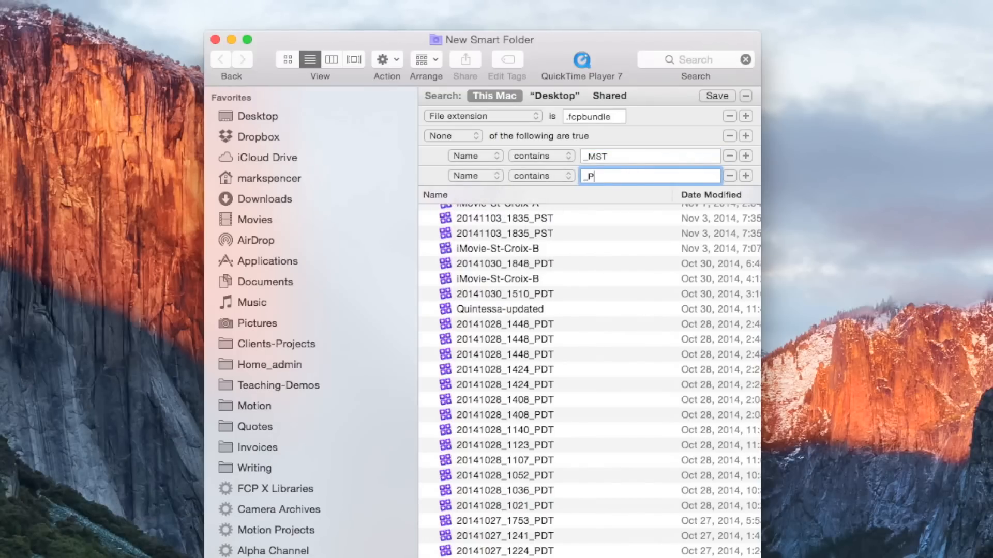
text(DT)
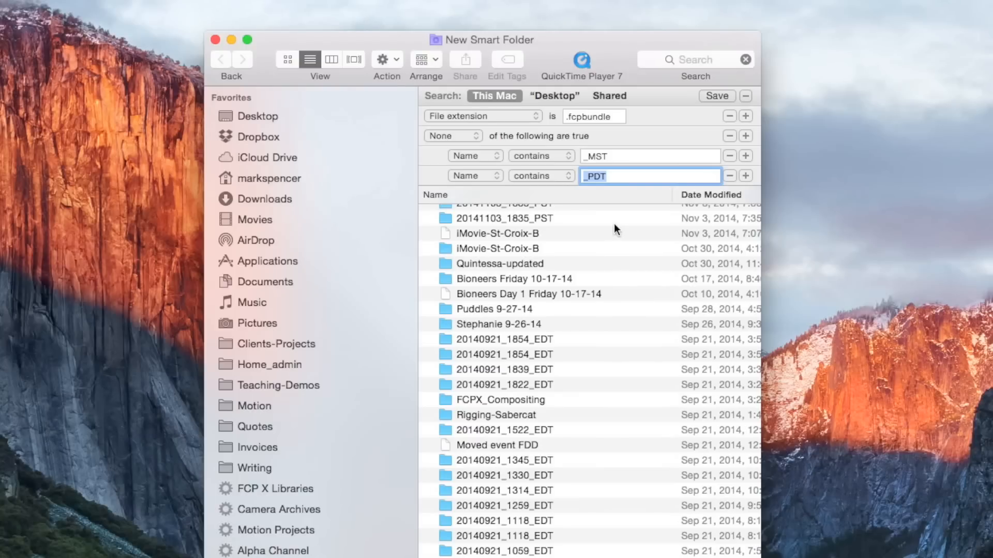
scroll(down, 3)
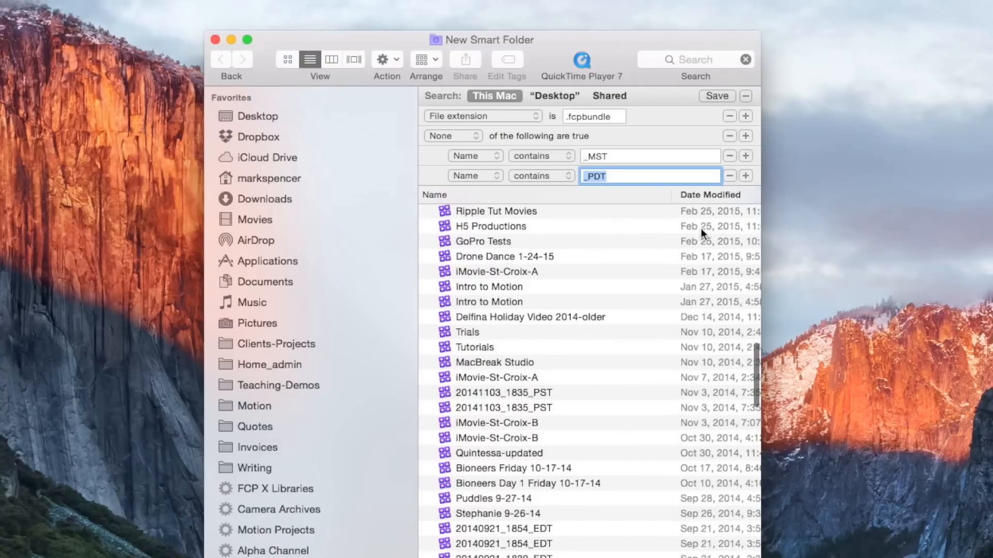
click(746, 176)
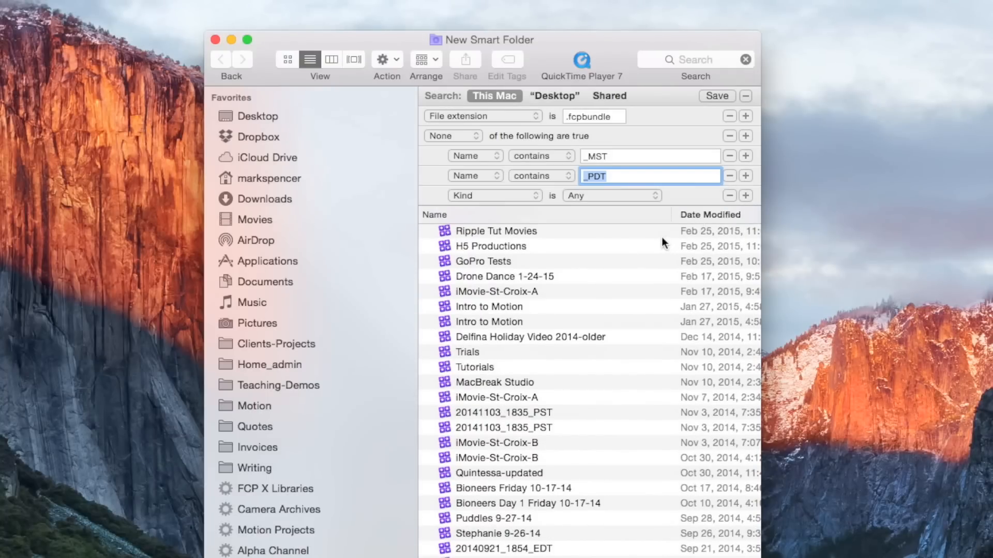
click(714, 95)
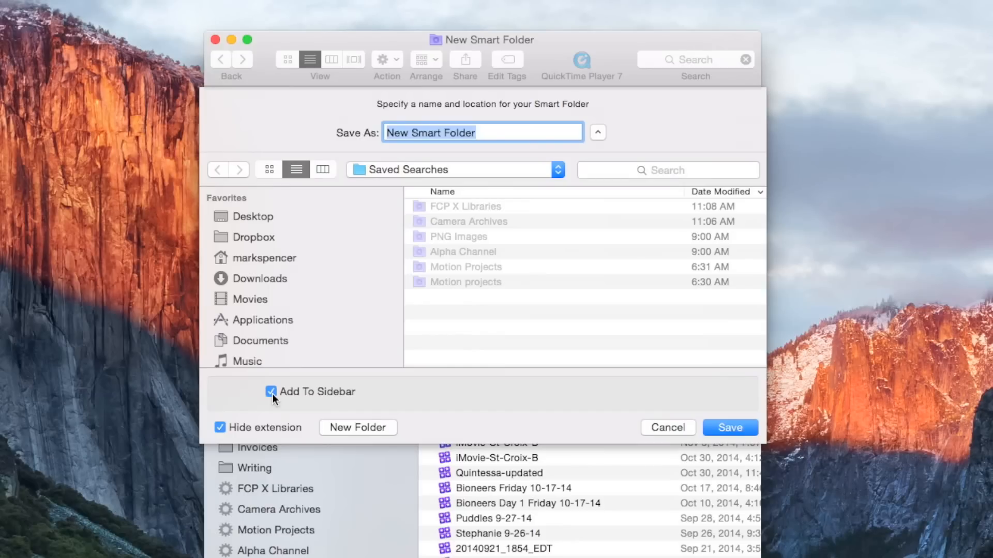
mouse_move(287, 388)
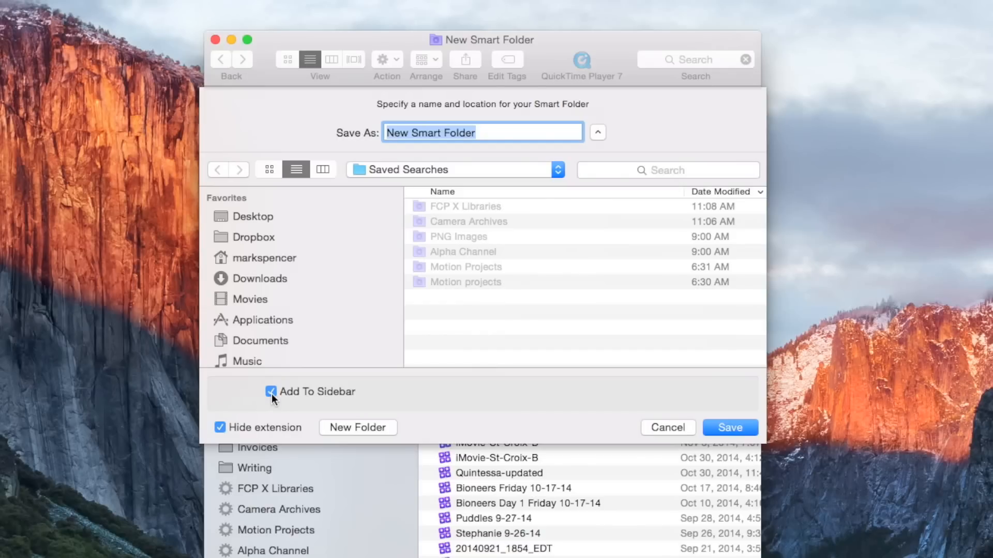
mouse_move(665, 428)
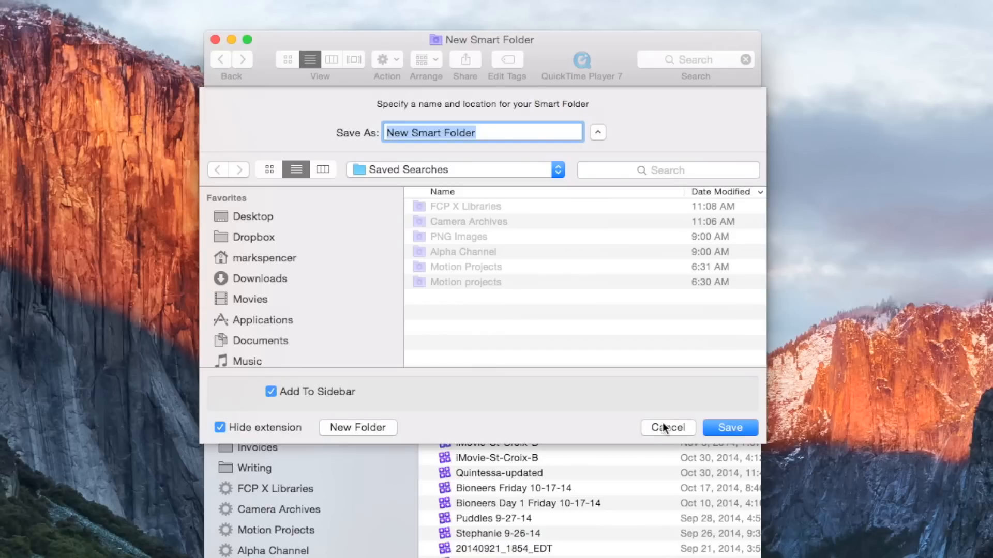
Cancel the save sheet for the new smart folder.
click(667, 427)
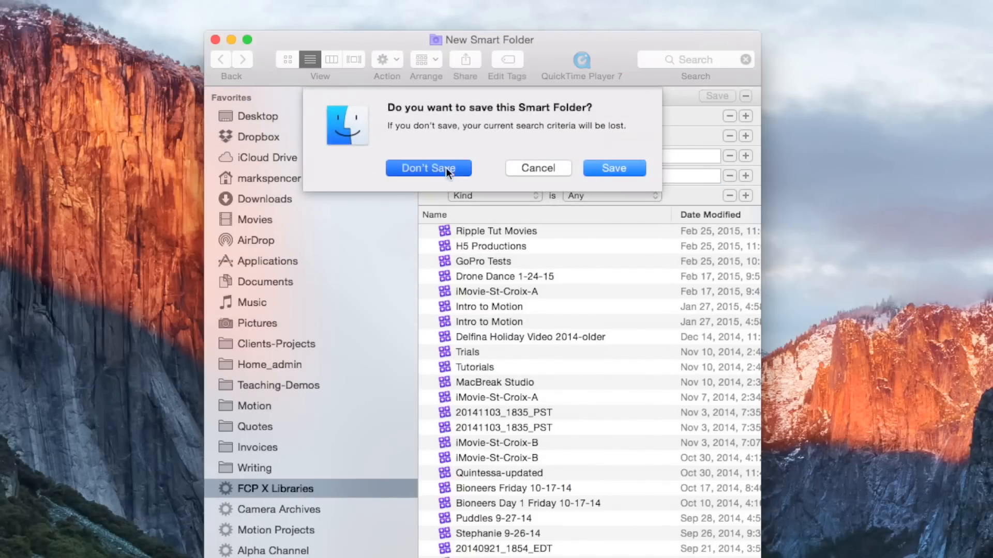
Discard the unsaved search and load the existing FCP X Libraries smart folder's results.
click(428, 167)
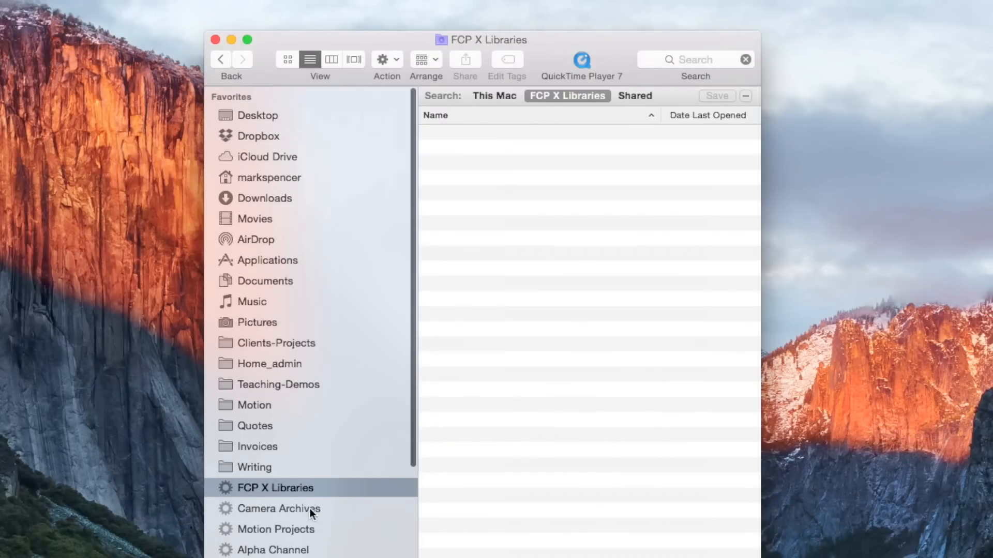
mouse_move(337, 492)
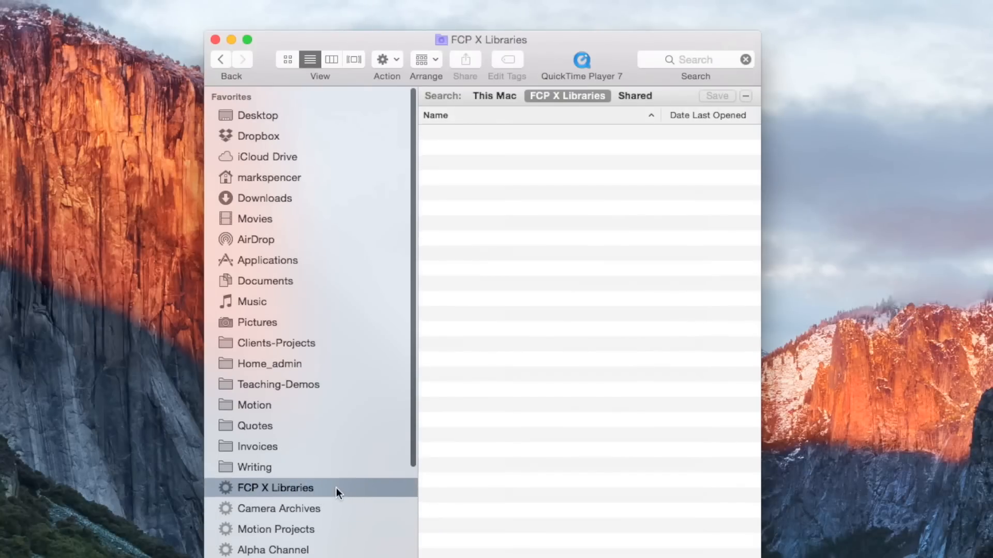
click(276, 487)
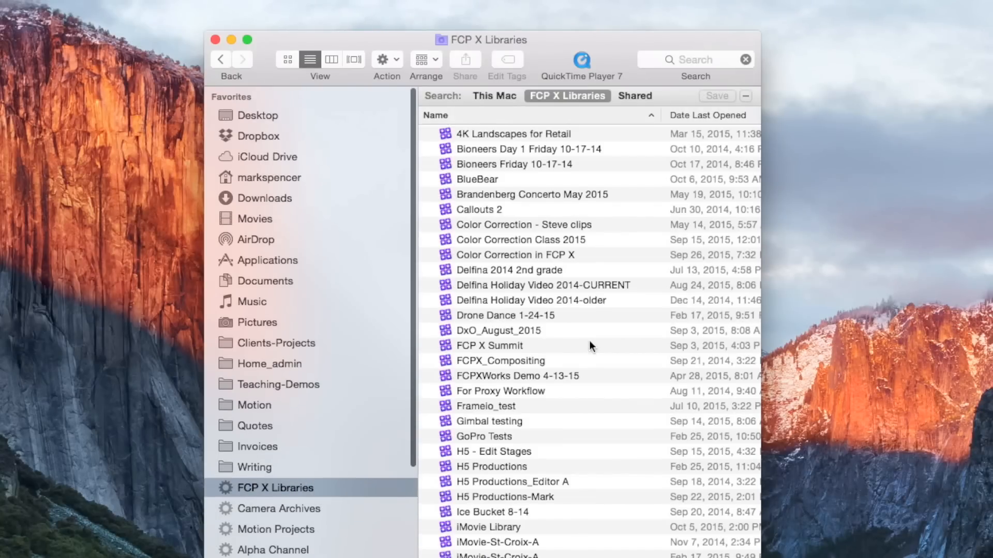